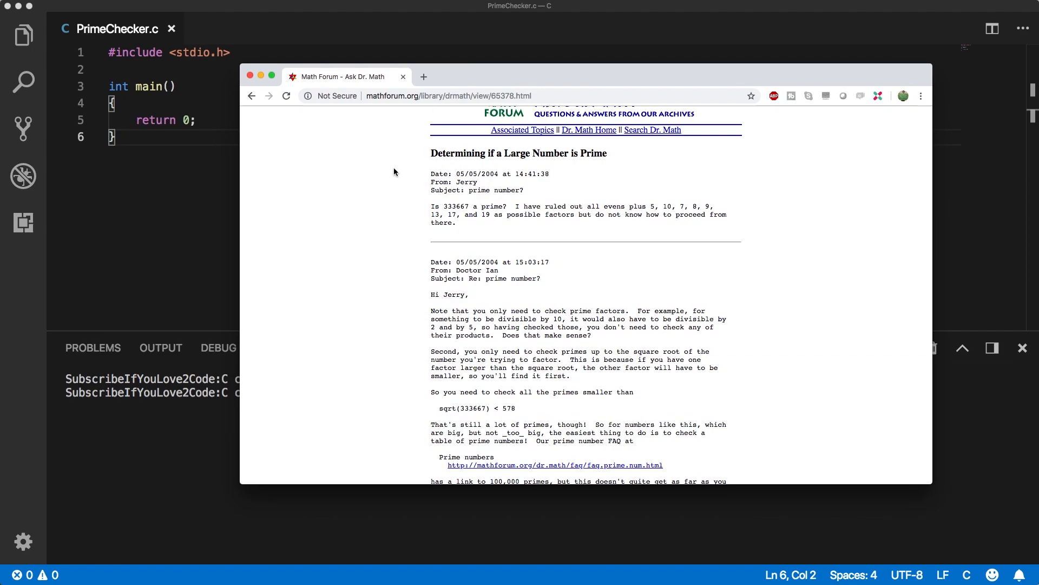
- Declare the test value in main as int 25;
{"action": "scroll", "scroll_direction": "up", "scroll_amount": 3}
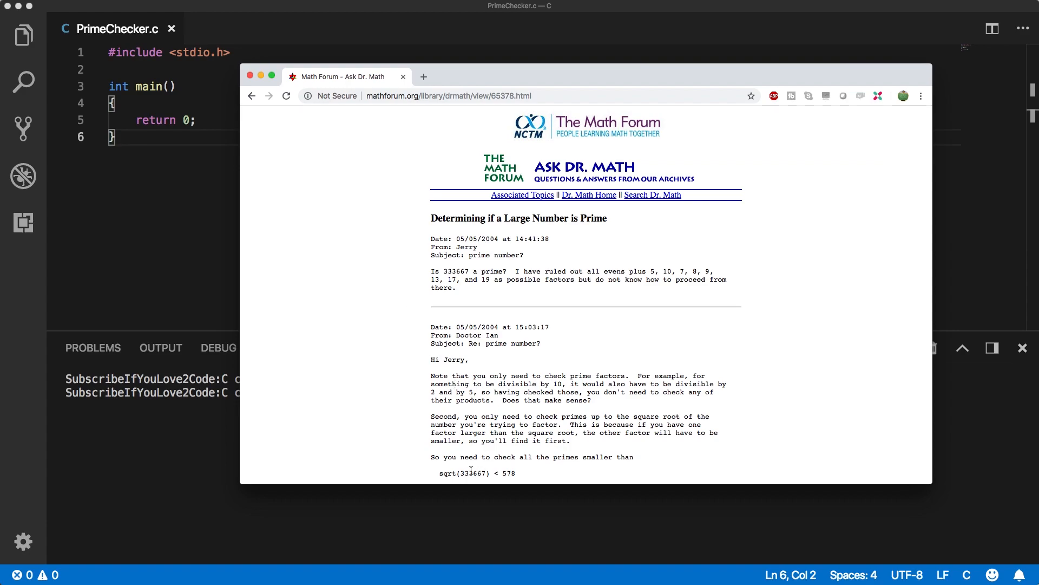
{"action": "scroll", "scroll_direction": "down", "scroll_amount": 3}
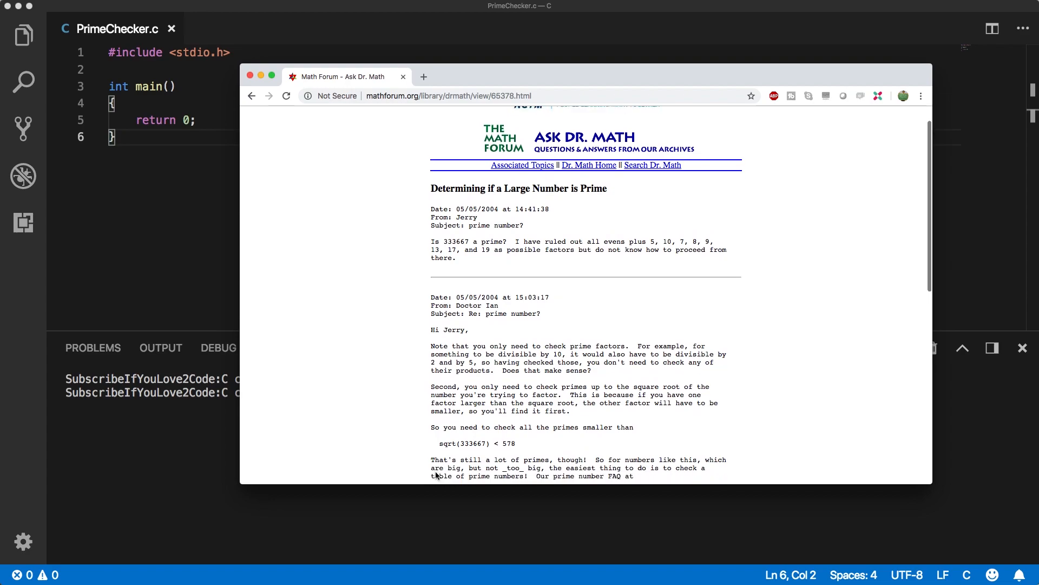
{"action": "scroll", "scroll_direction": "down", "scroll_amount": 3}
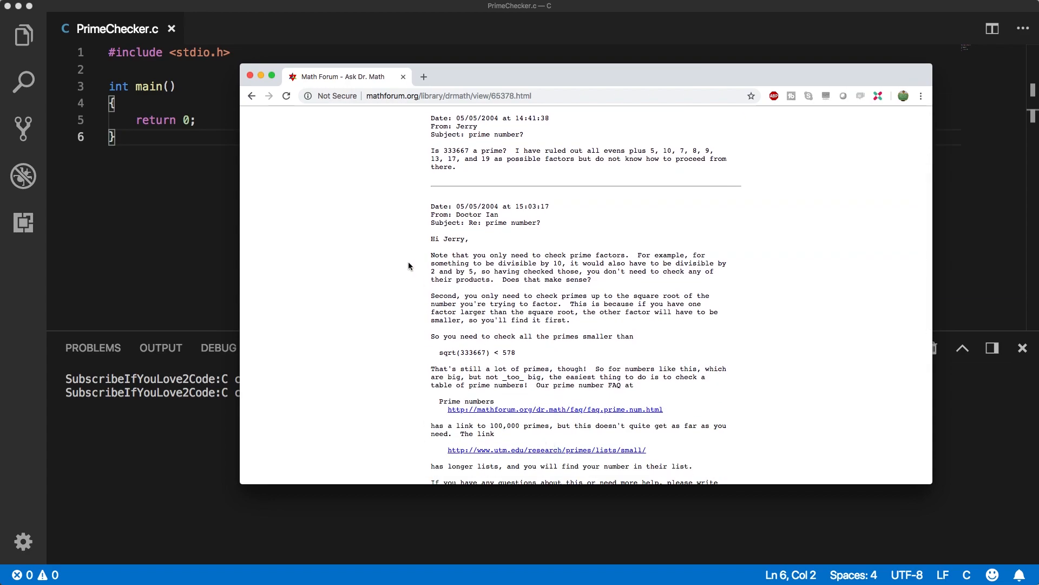
{"action": "scroll", "scroll_direction": "up", "scroll_amount": 3}
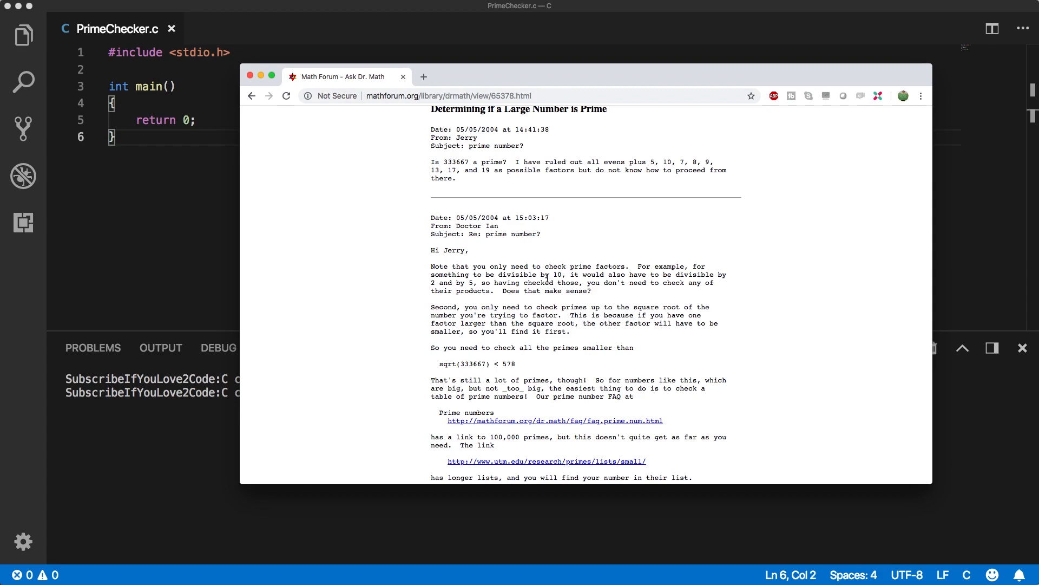
{"action": "mouse_move", "coordinate": [569, 250]}
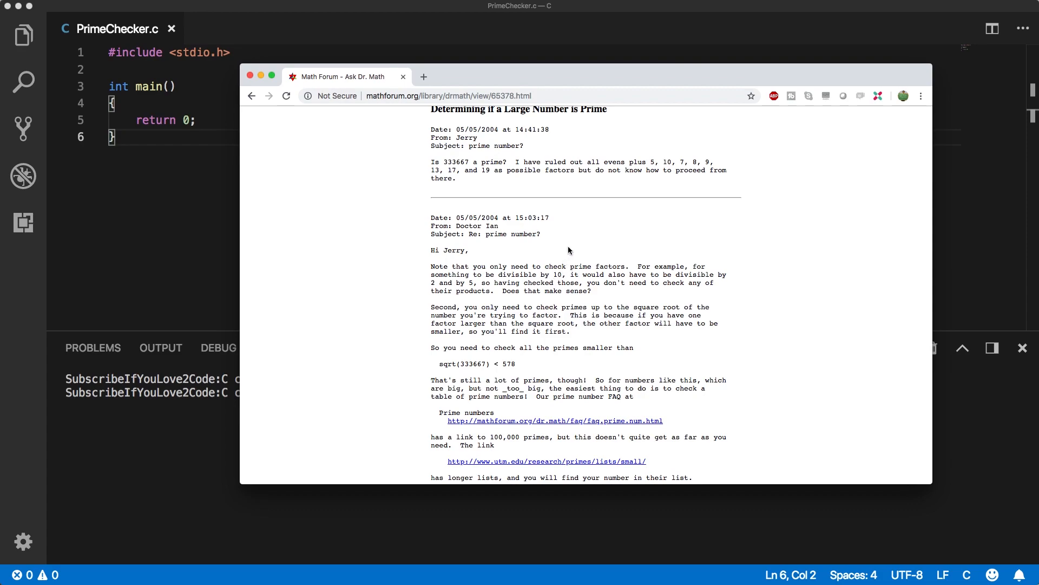
{"action": "mouse_move", "coordinate": [477, 303]}
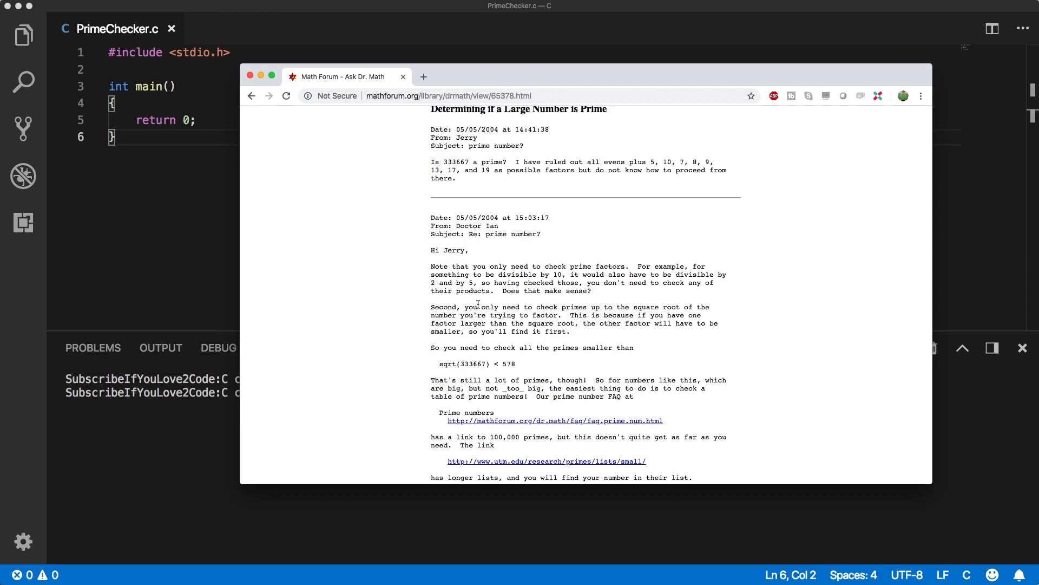
{"action": "mouse_move", "coordinate": [409, 277]}
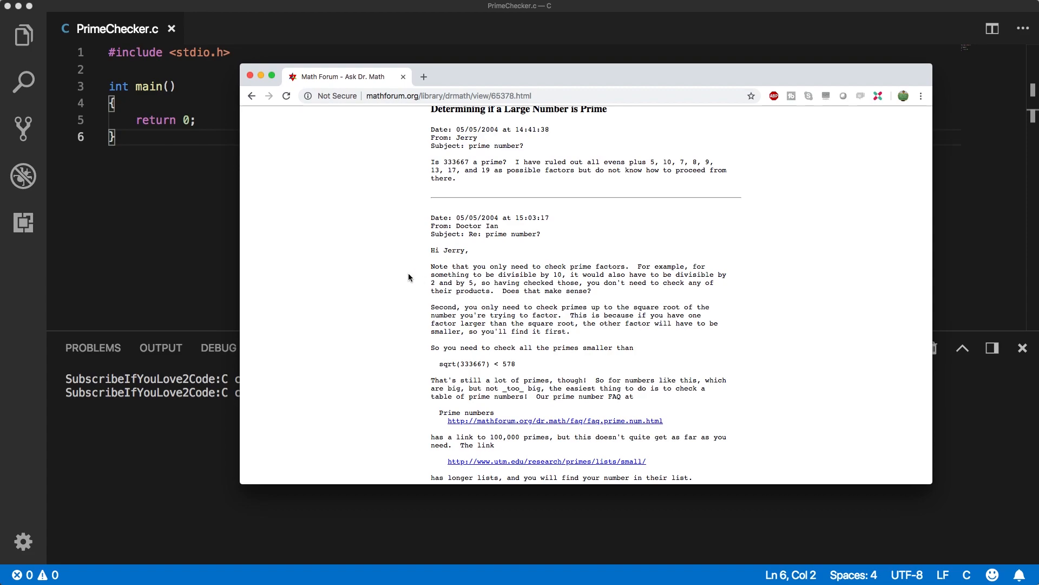
{"action": "mouse_move", "coordinate": [452, 365]}
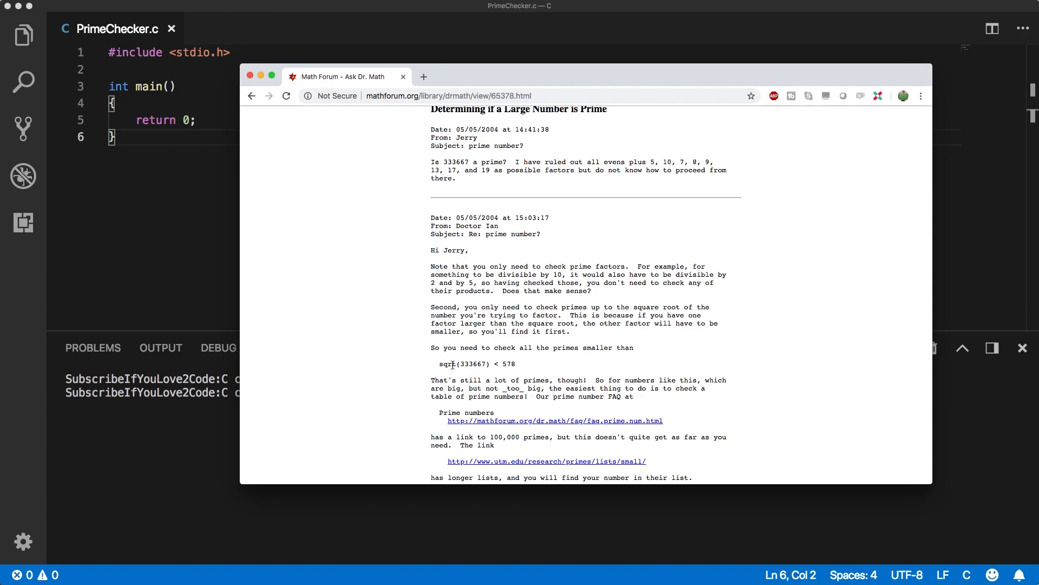
{"action": "mouse_move", "coordinate": [428, 266]}
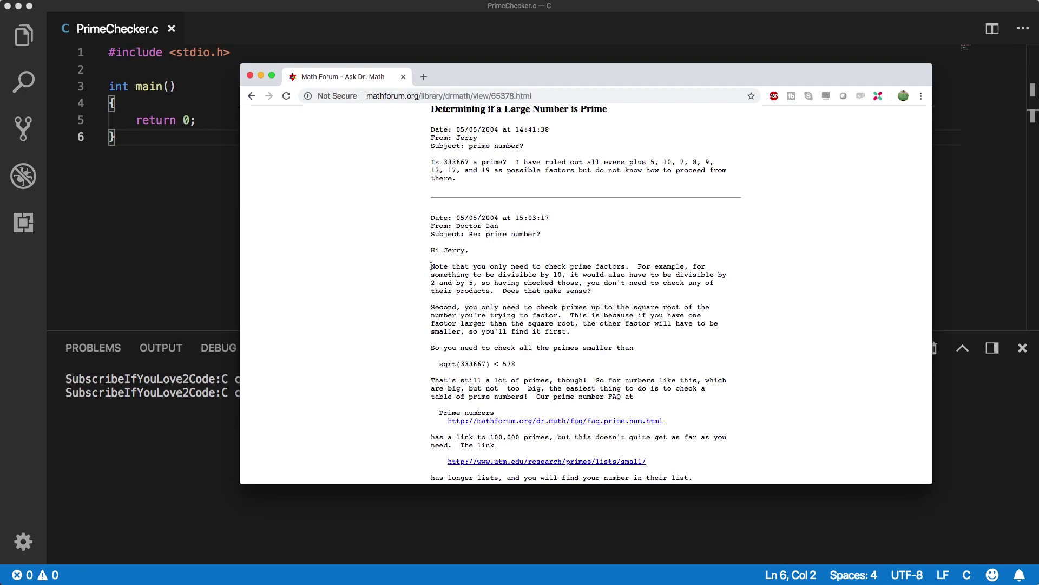
{"action": "mouse_move", "coordinate": [597, 292]}
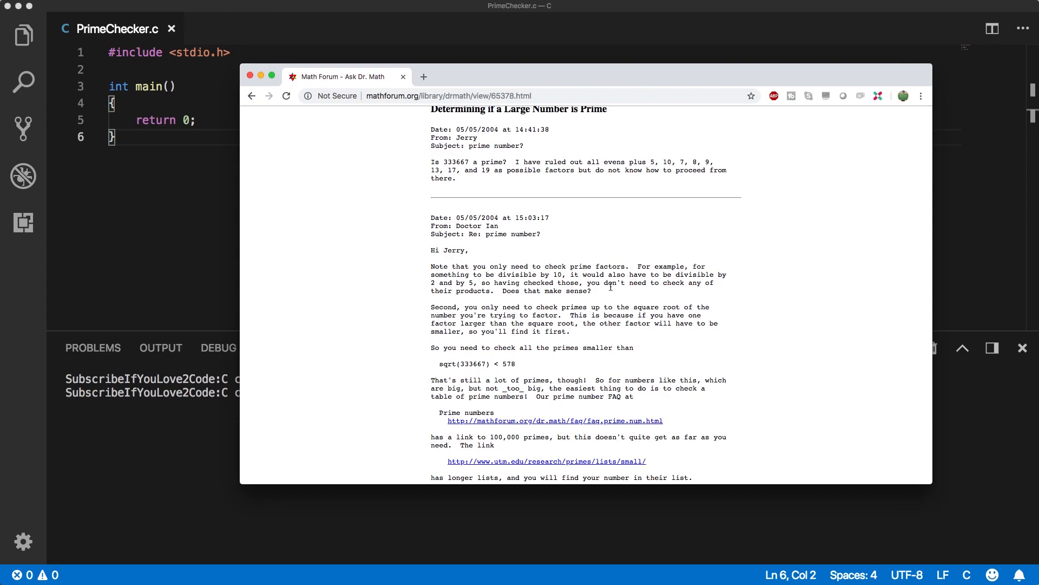
{"action": "mouse_move", "coordinate": [433, 346]}
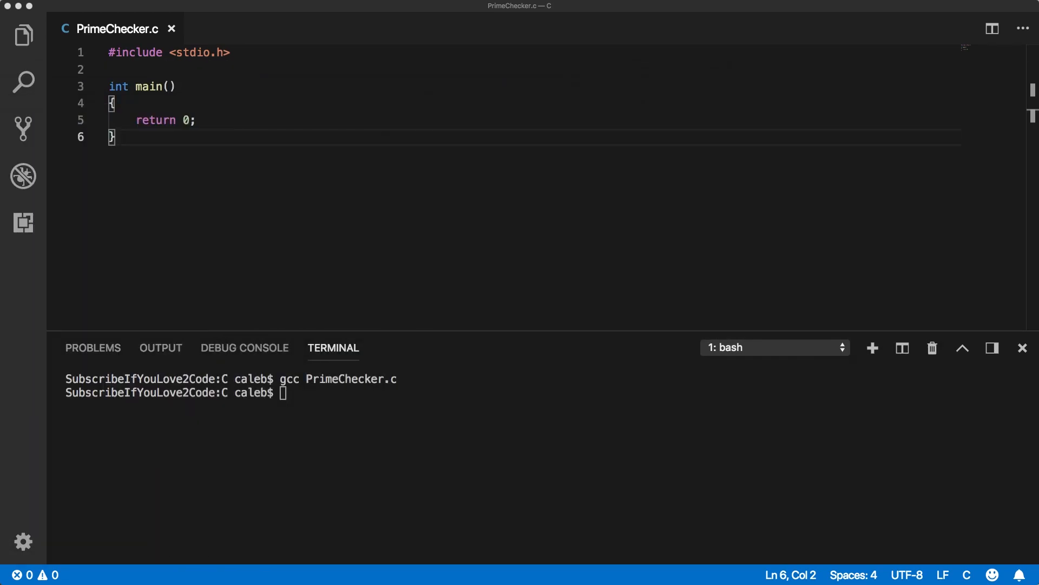
{"action": "mouse_move", "coordinate": [90, 43]}
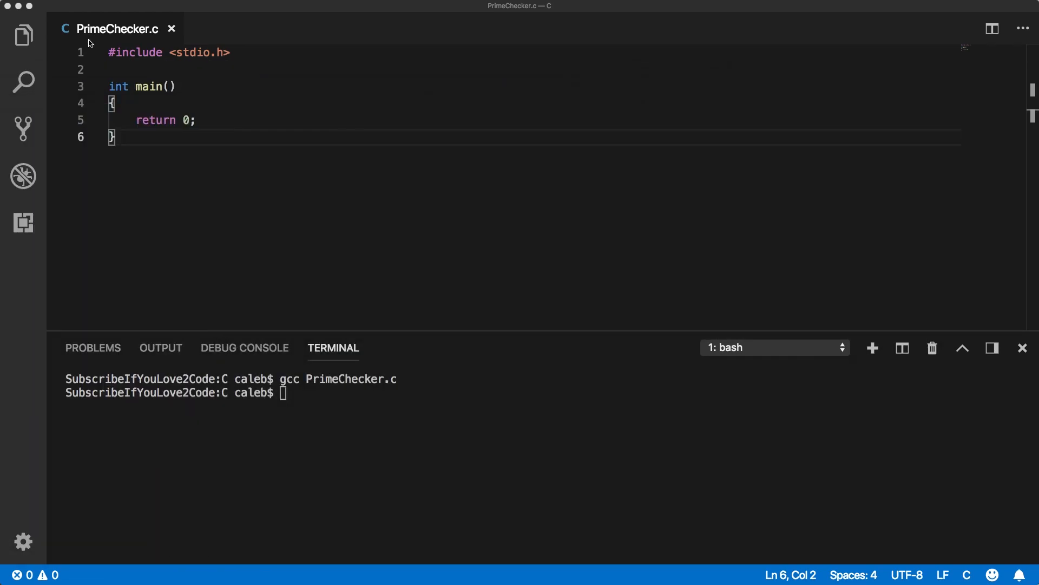
{"action": "left_click", "coordinate": [211, 104]}
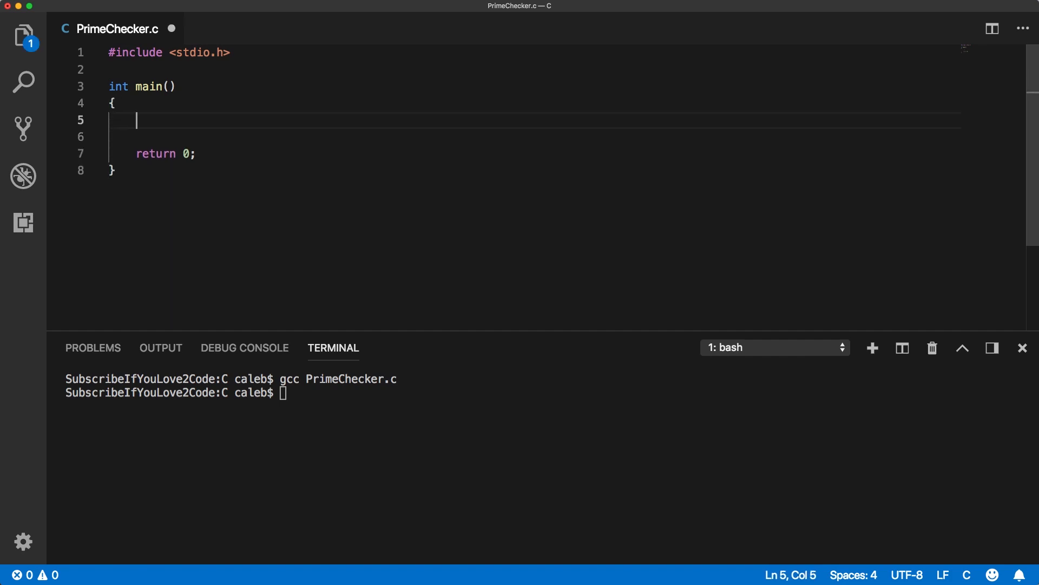
{"action": "type", "text": "int"}
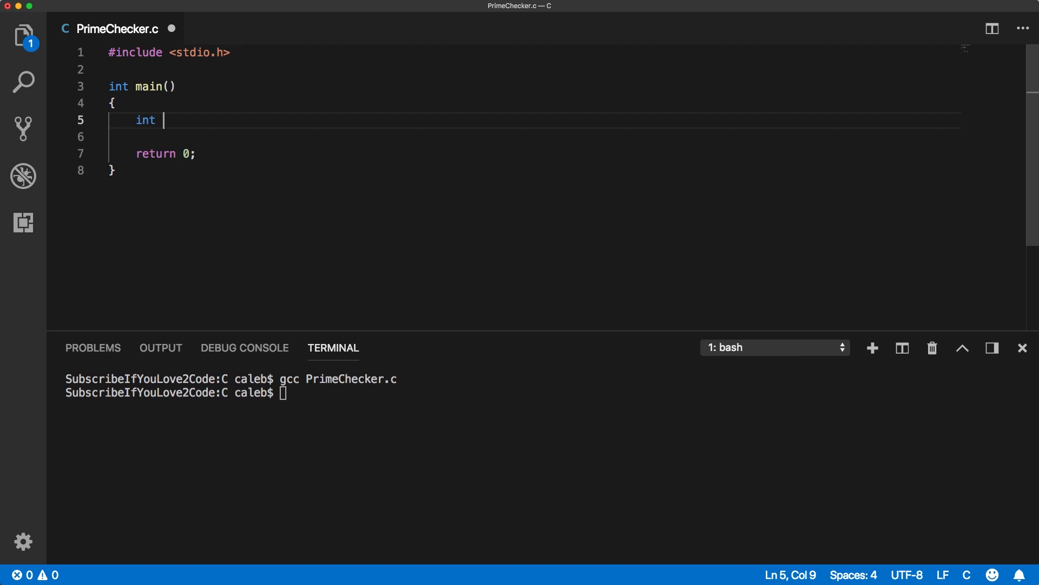
{"action": "type", "text": "25"}
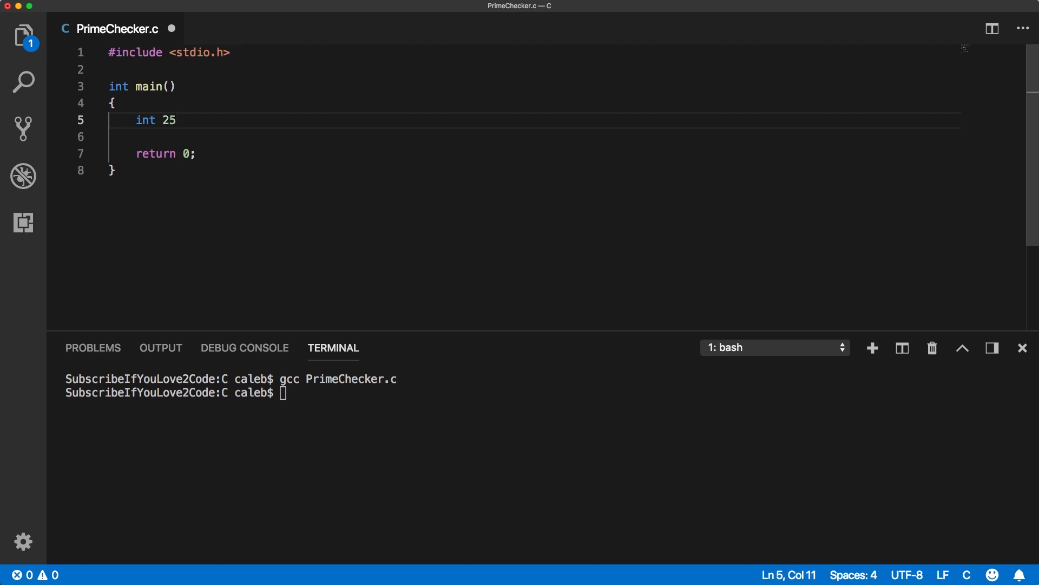
{"action": "type", "text": ";"}
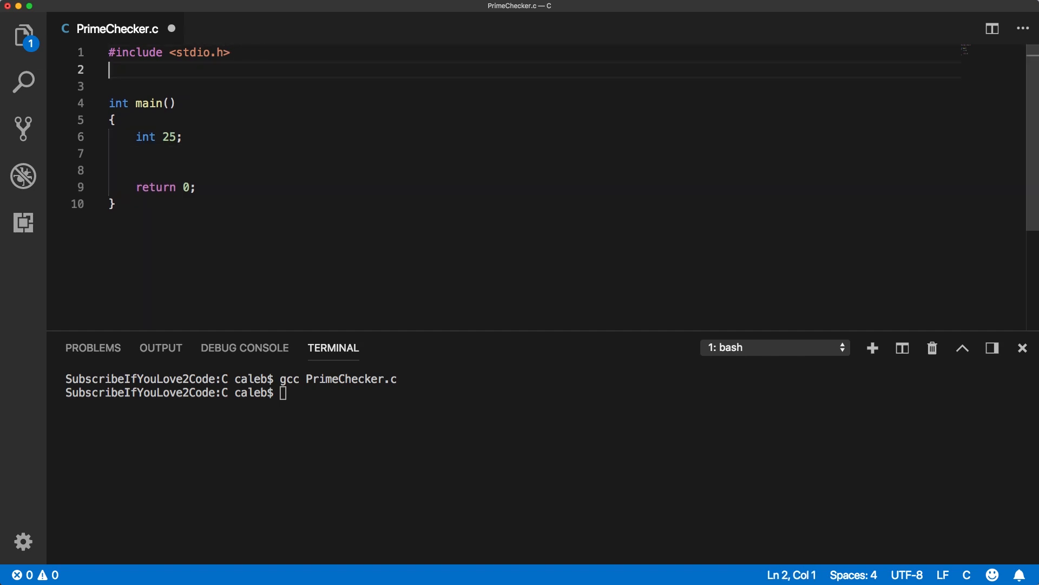
- Add #include <stdbool.h>, declare int isPrime = true;, and begin an empty for () loop
{"action": "type", "text": "#include <"}
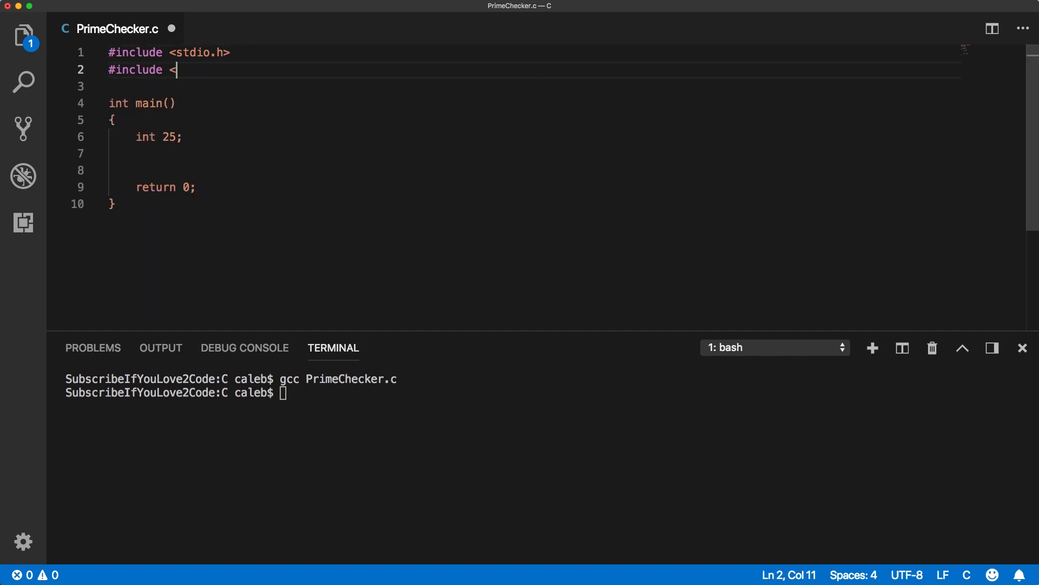
{"action": "type", "text": "booh"}
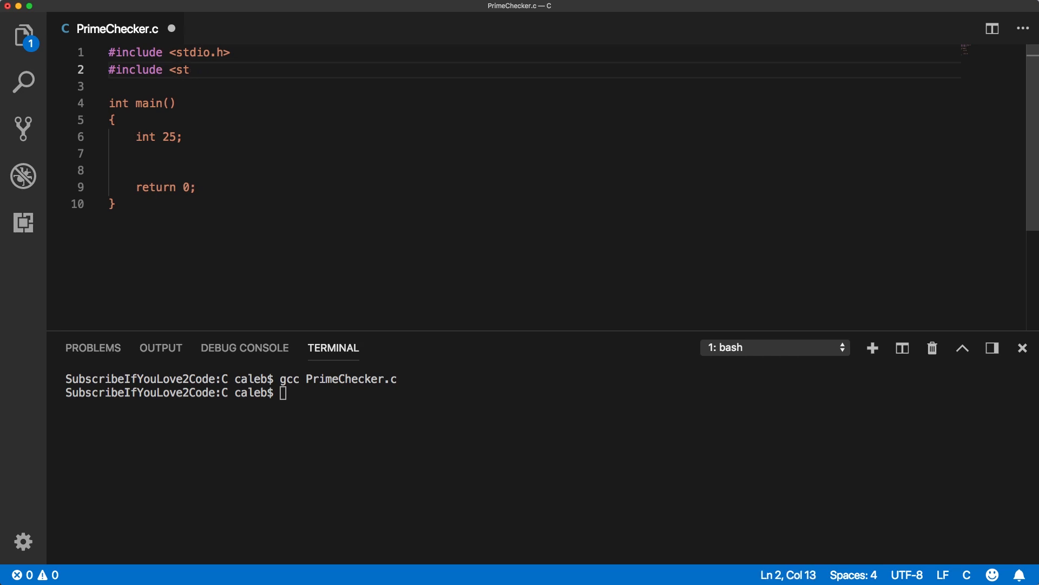
{"action": "type", "text": "dbool.h>"}
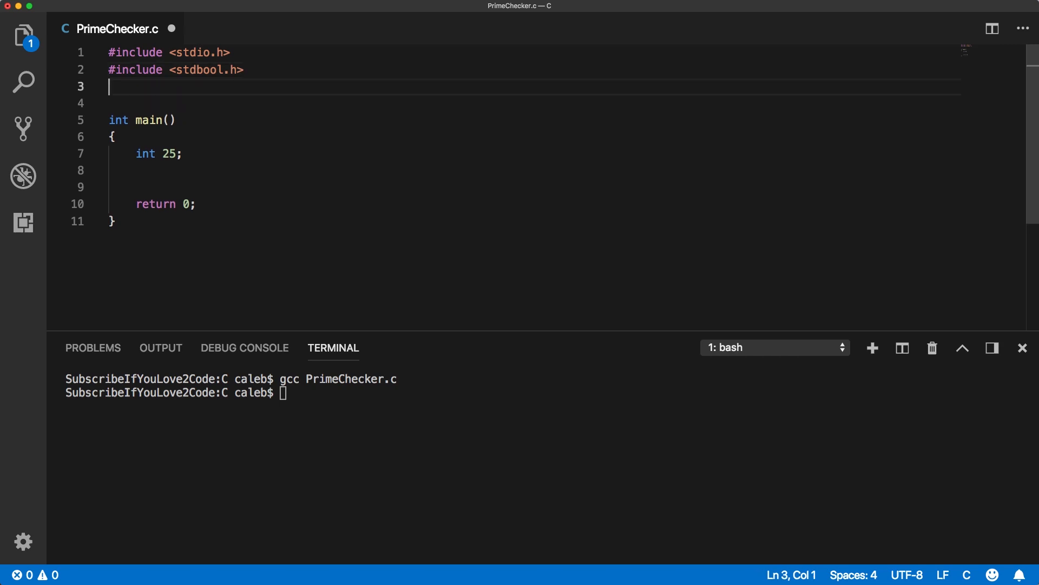
{"action": "type", "text": "int"}
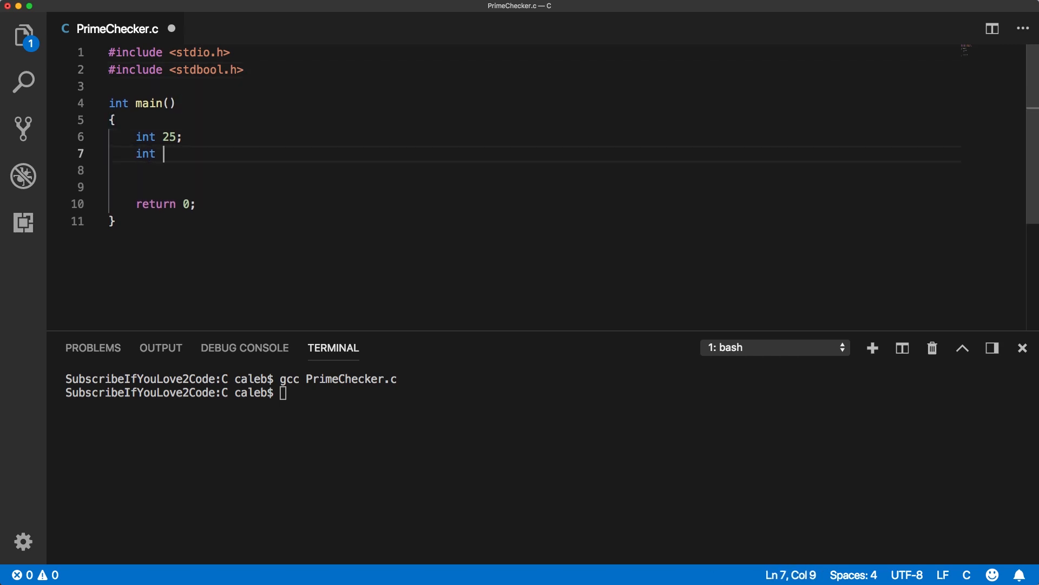
{"action": "type", "text": "isPrime = true;"}
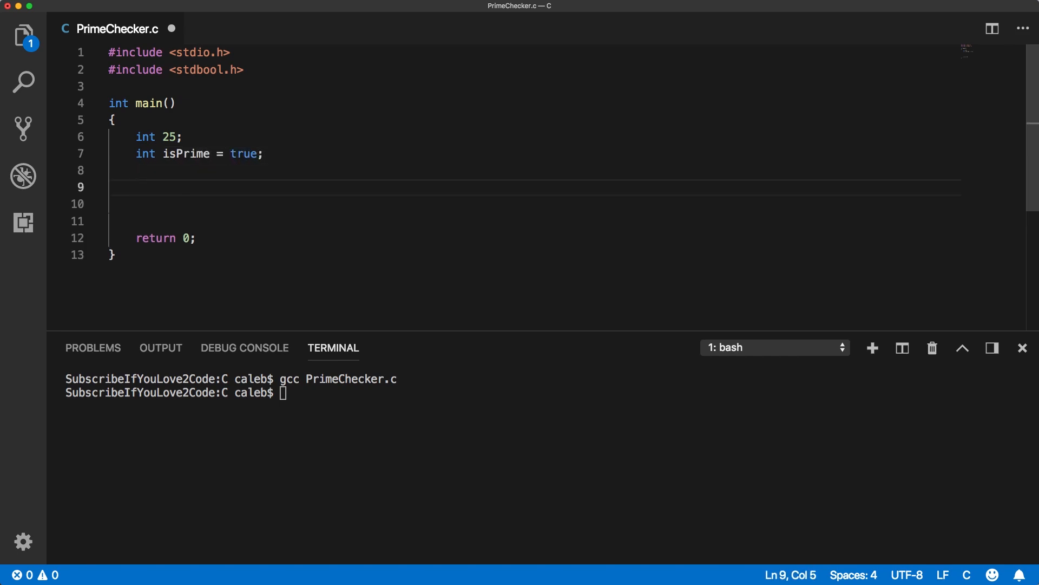
{"action": "left_click", "coordinate": [136, 188]}
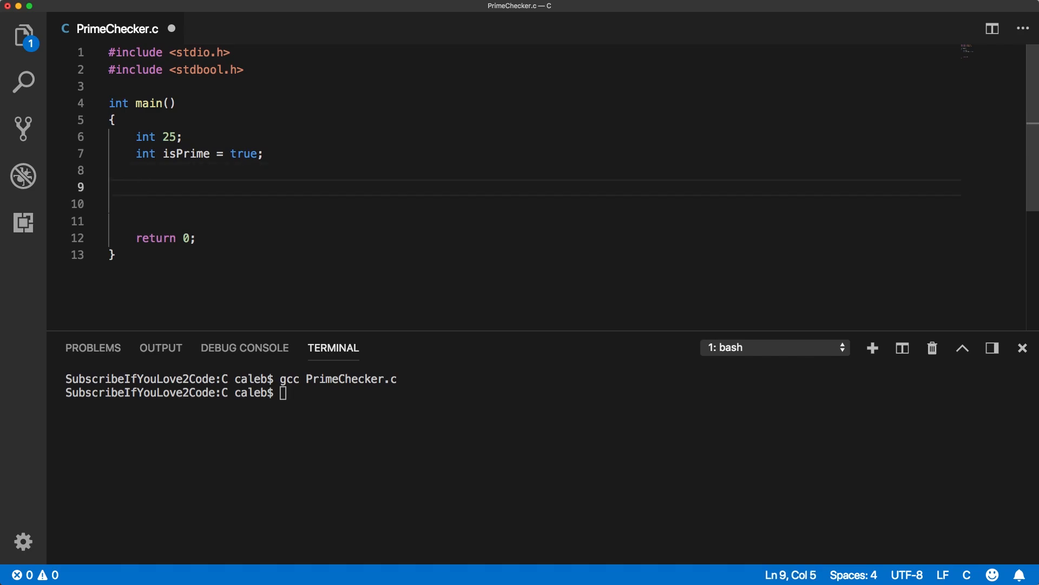
{"action": "type", "text": "for ("}
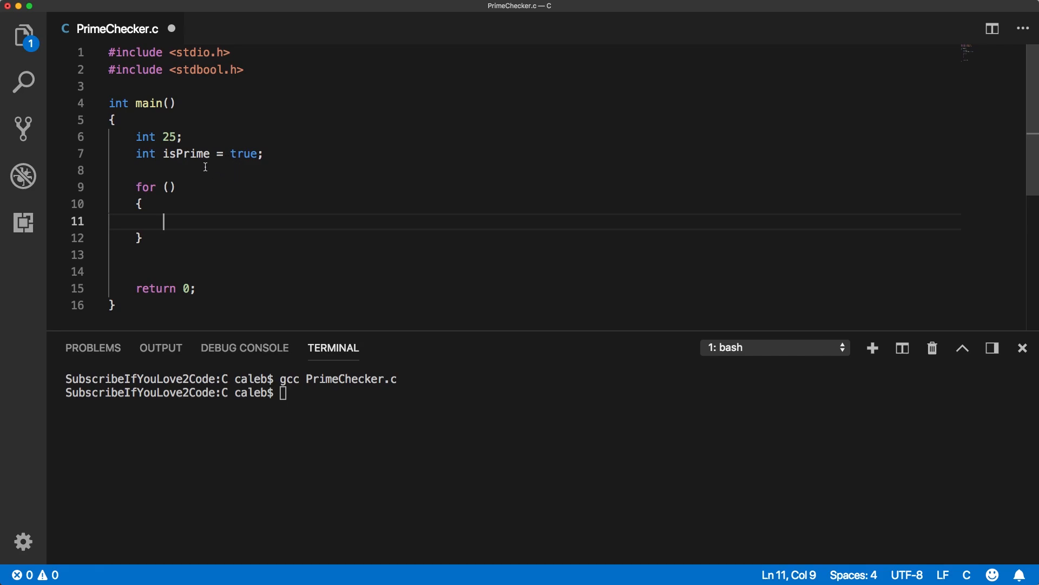
{"action": "mouse_move", "coordinate": [187, 141]}
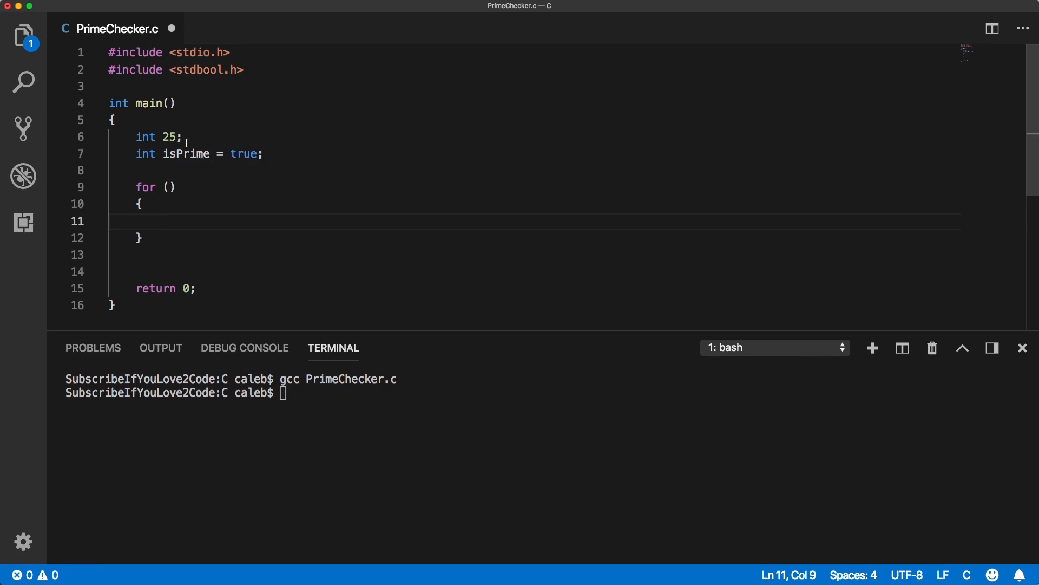
{"action": "mouse_move", "coordinate": [215, 130]}
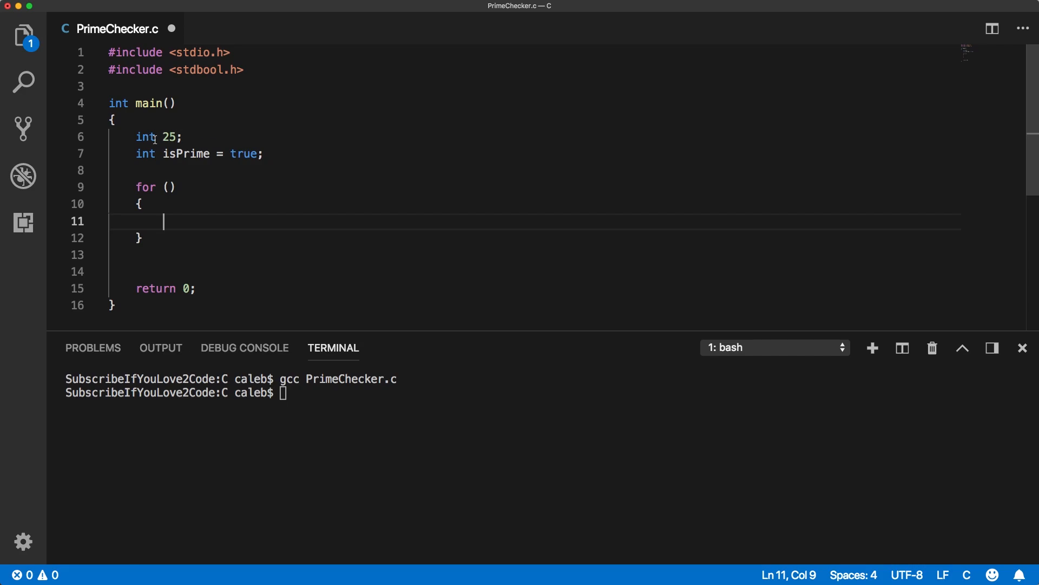
{"action": "mouse_move", "coordinate": [275, 139]}
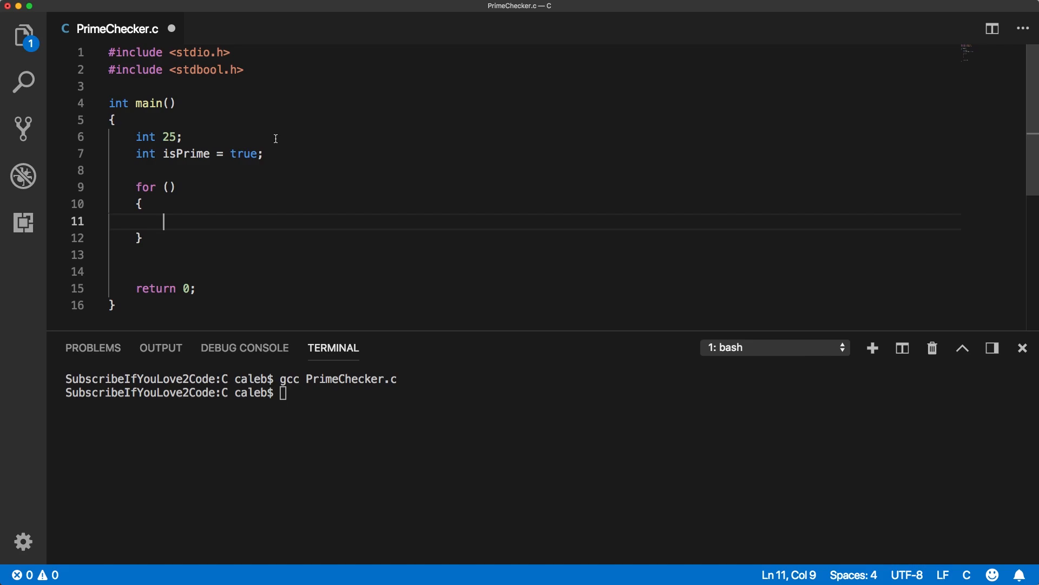
{"action": "mouse_move", "coordinate": [244, 218]}
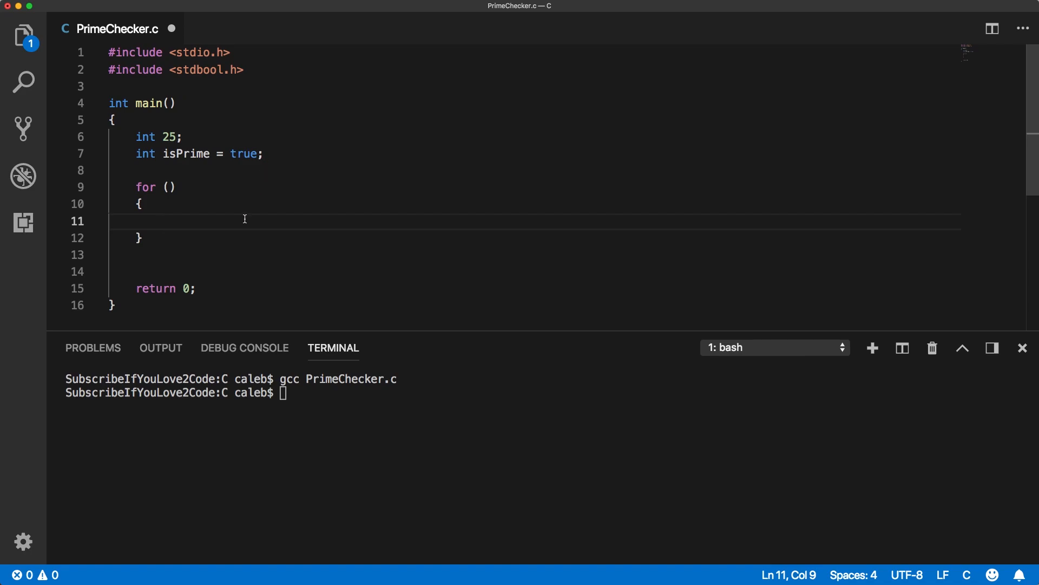
- Write the loop header int i = input; i > 1; i-- and start a printf for each value
{"action": "left_click", "coordinate": [169, 188]}
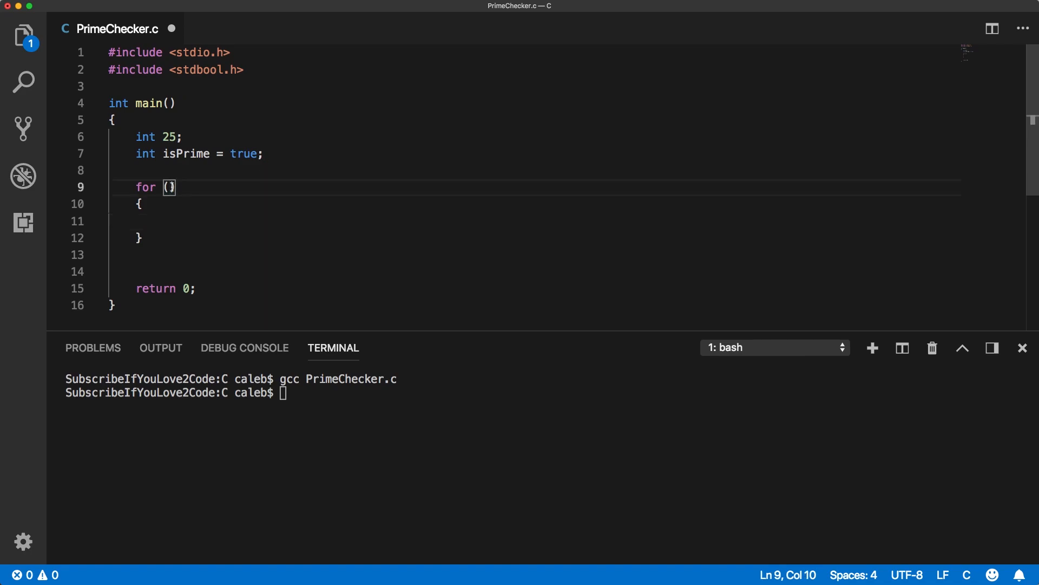
{"action": "type", "text": "int i ="}
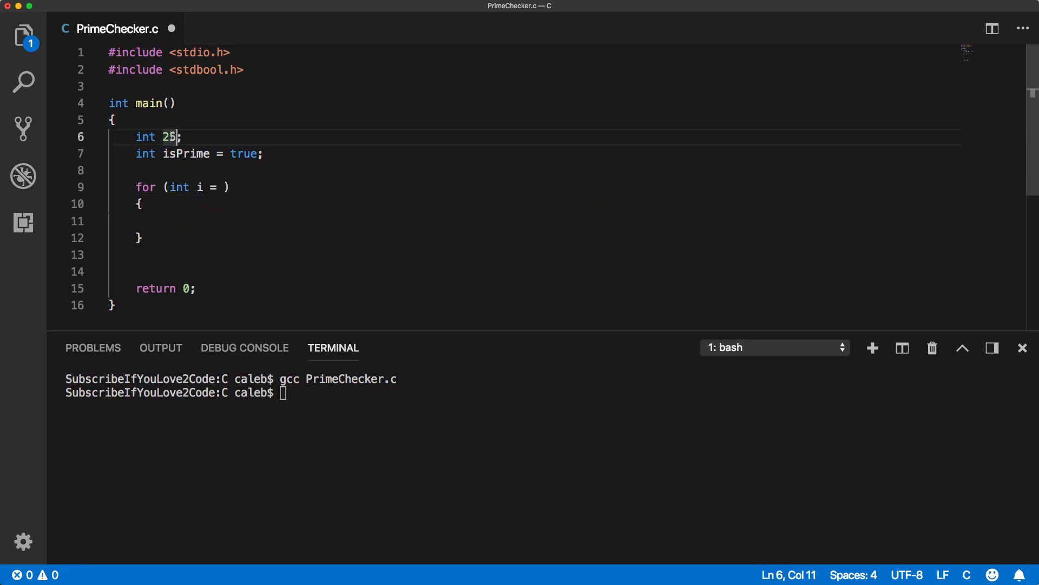
{"action": "type", "text": "input ="}
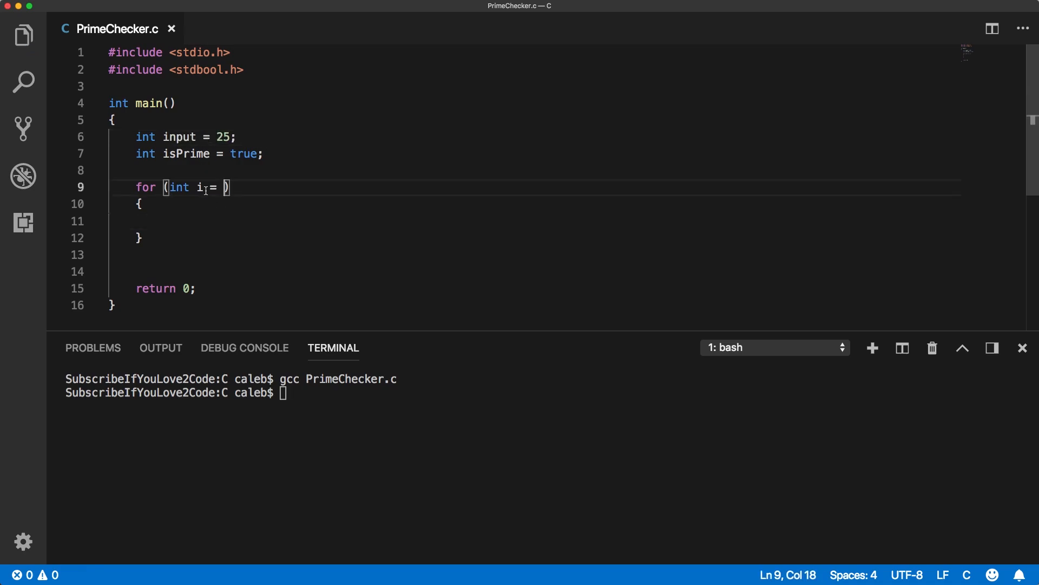
{"action": "type", "text": "o"}
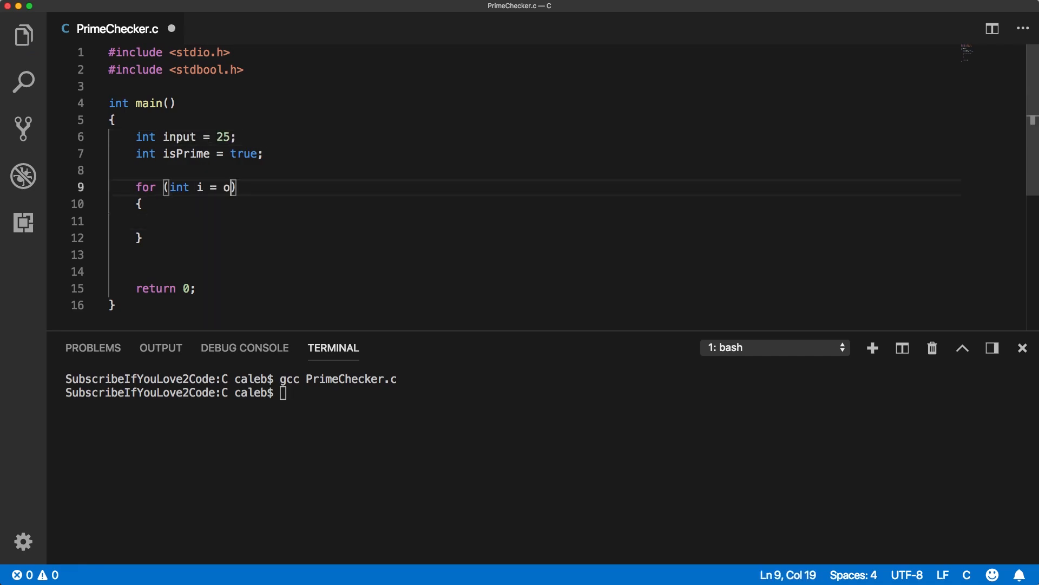
{"action": "type", "text": "nput"}
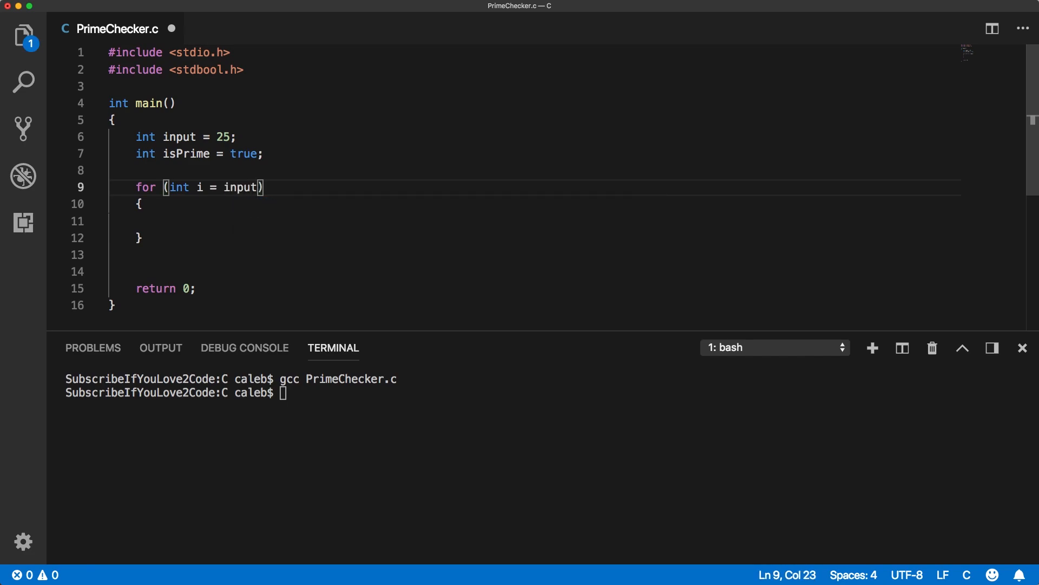
{"action": "key", "text": "Left"}
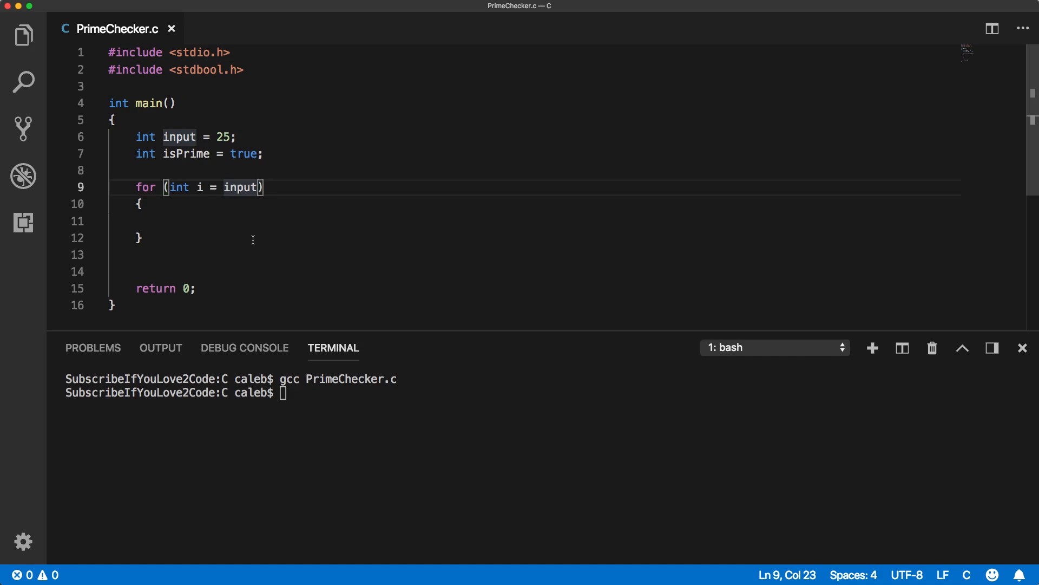
{"action": "type", "text": "; i"}
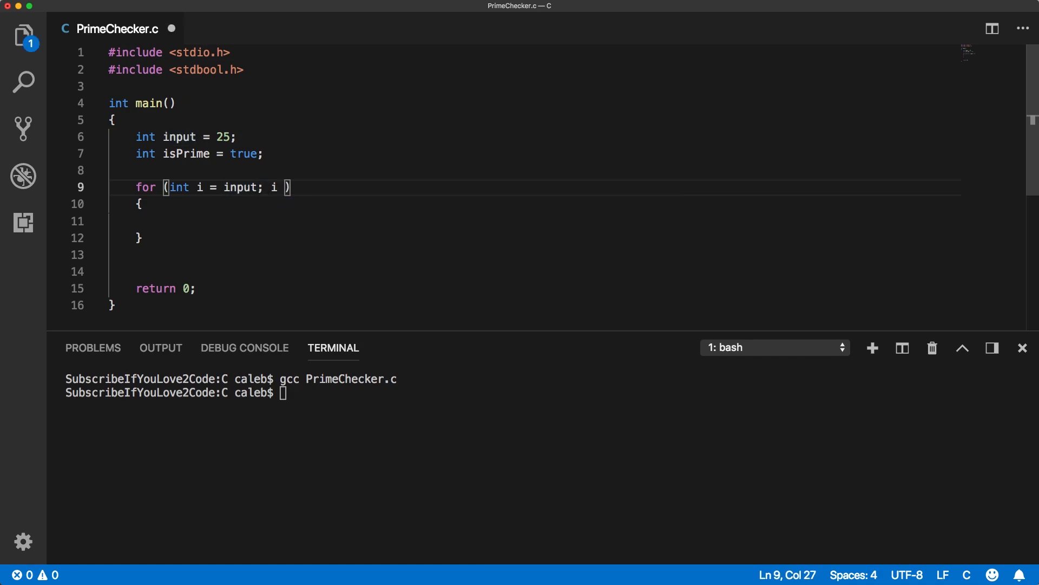
{"action": "type", "text": ">"}
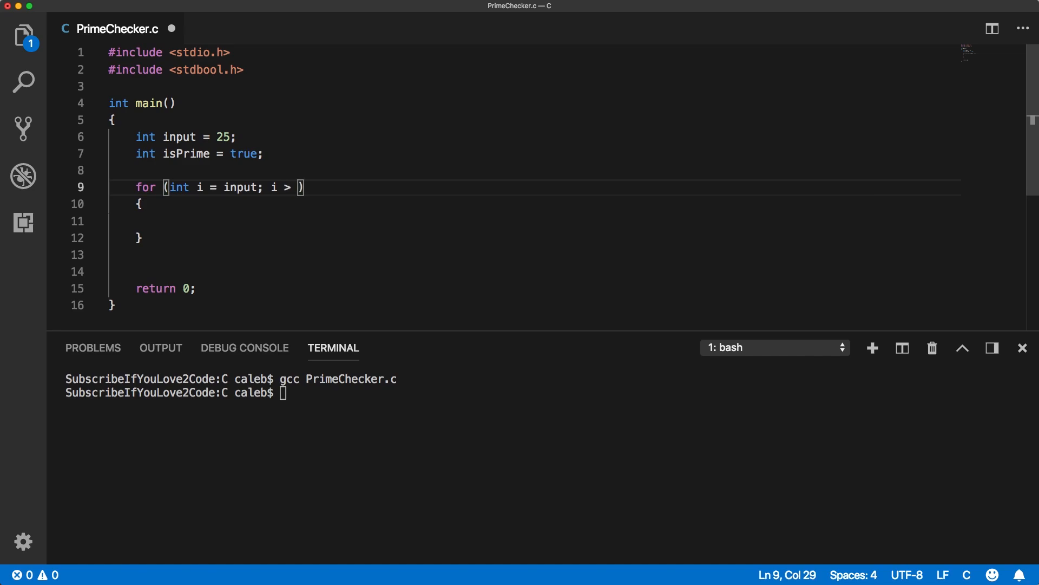
{"action": "type", "text": "1; i--"}
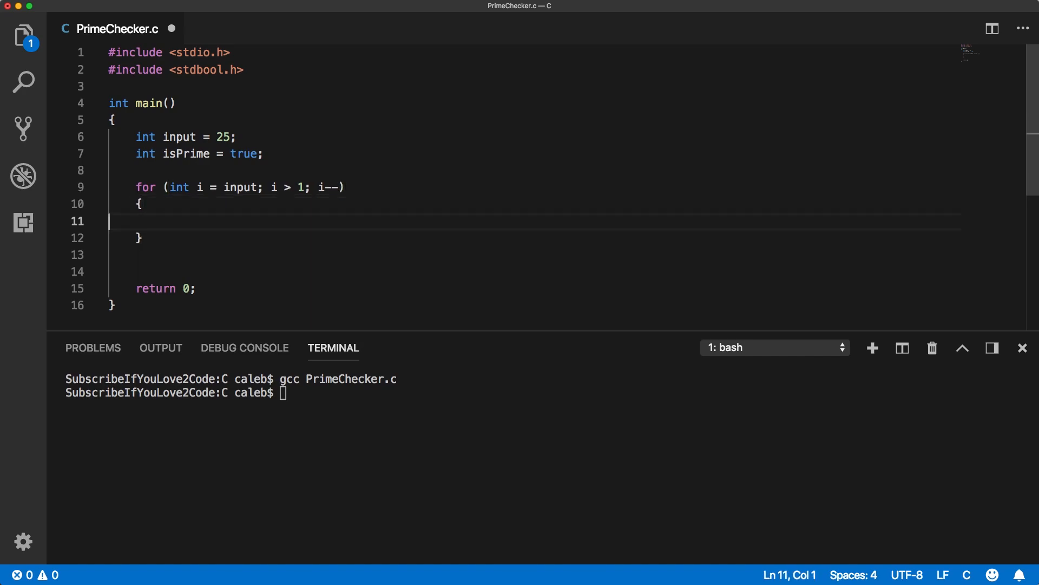
{"action": "type", "text": "pritnf"}
{"action": "left_click", "coordinate": [547, 392]}
{"action": "type", "text": "./a.out"}
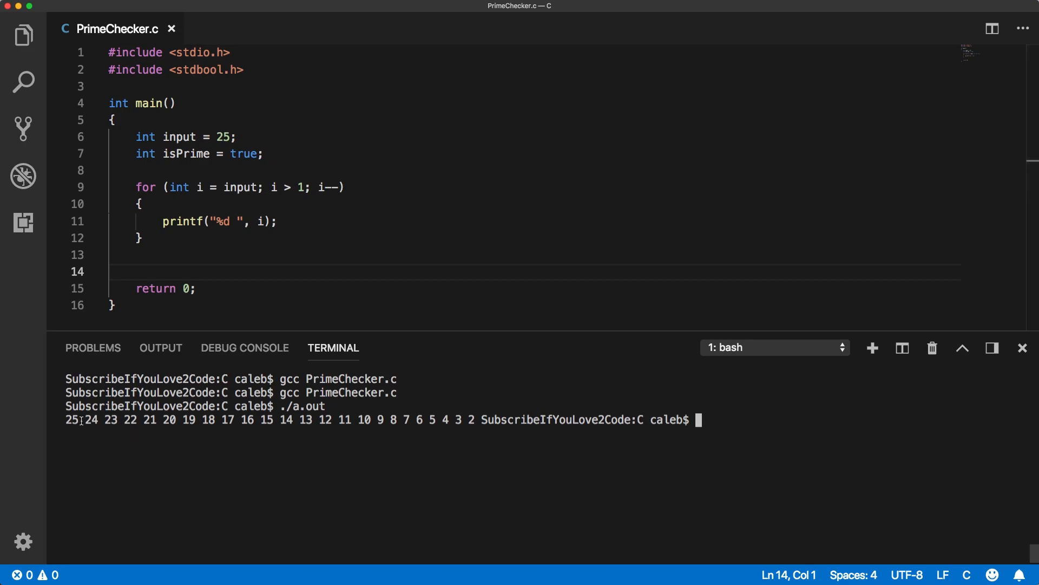
- Change the loop initializer to start at input - 1
{"action": "left_click", "coordinate": [257, 187]}
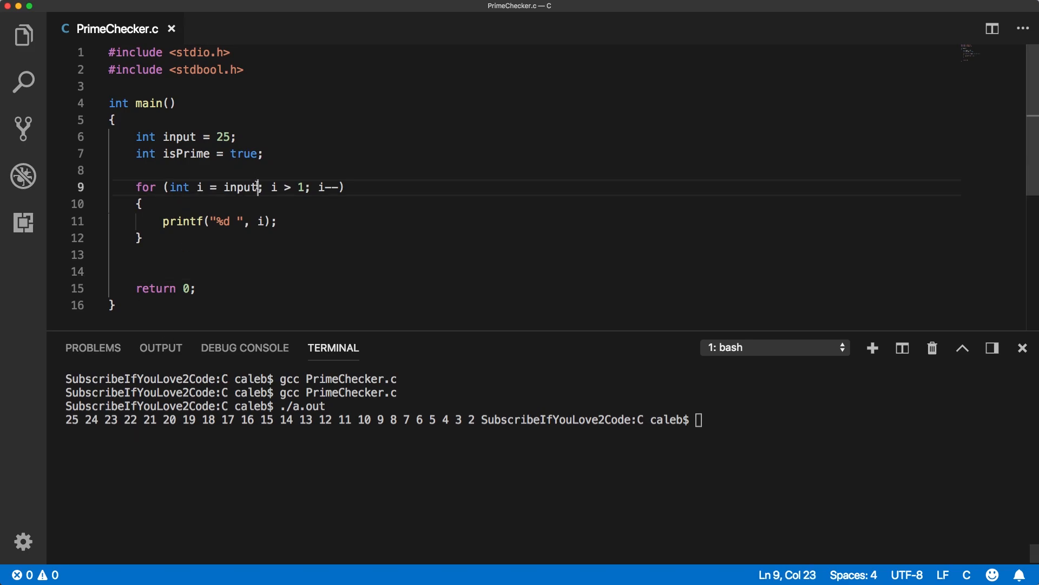
{"action": "type", "text": "- 1"}
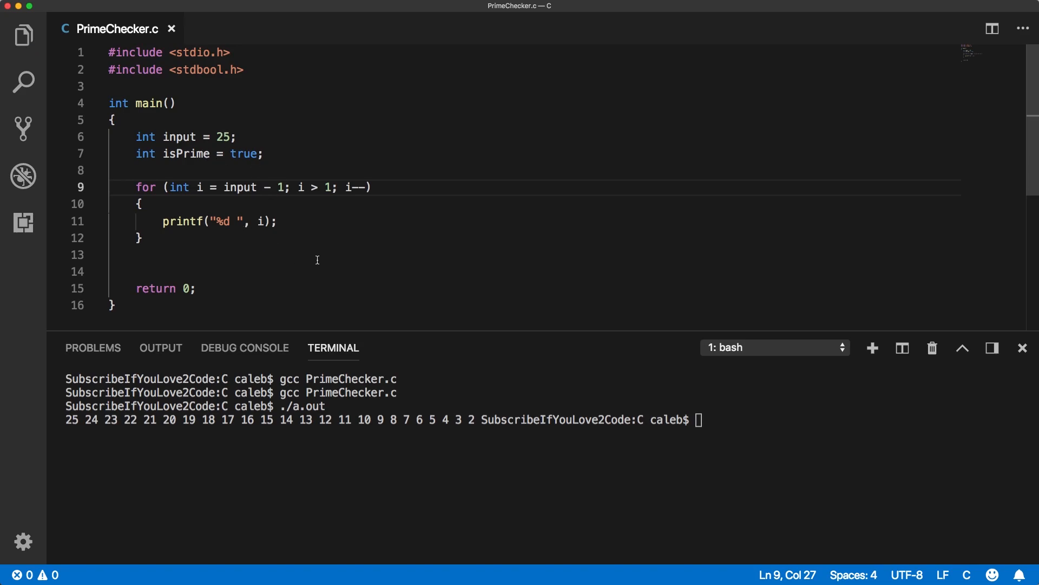
{"action": "mouse_move", "coordinate": [125, 422]}
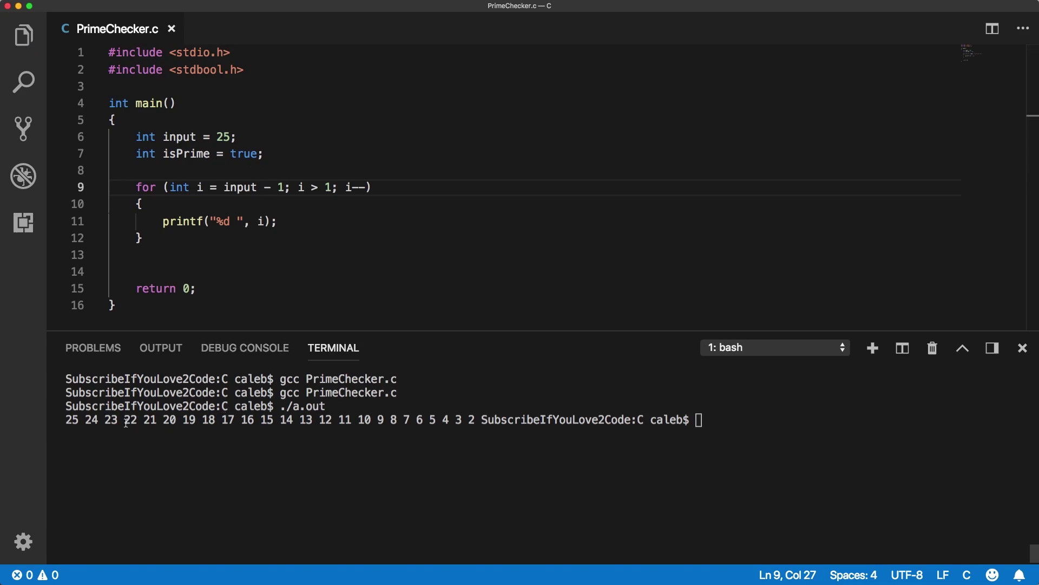
{"action": "mouse_move", "coordinate": [329, 423]}
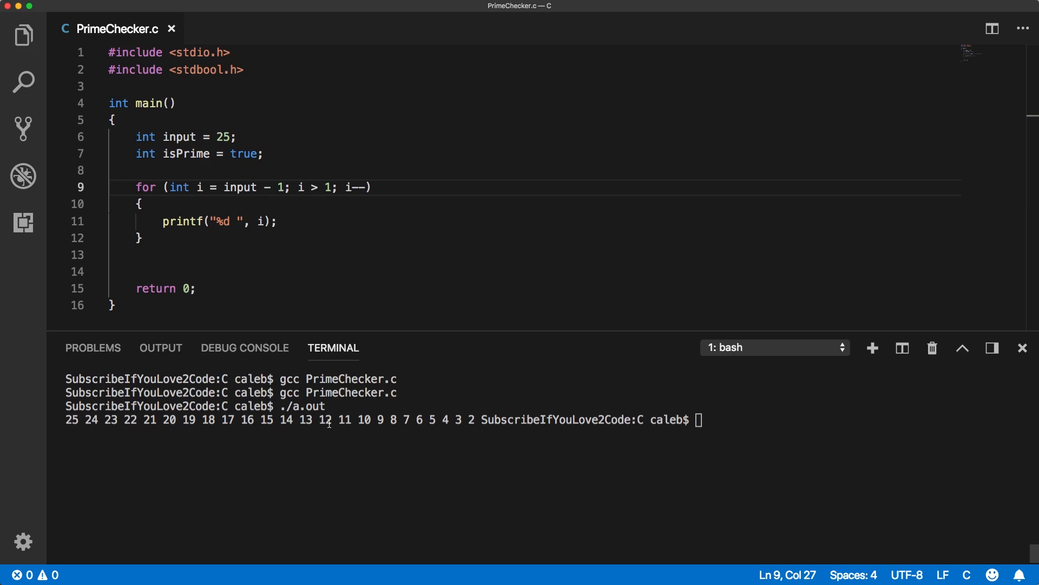
{"action": "mouse_move", "coordinate": [425, 423]}
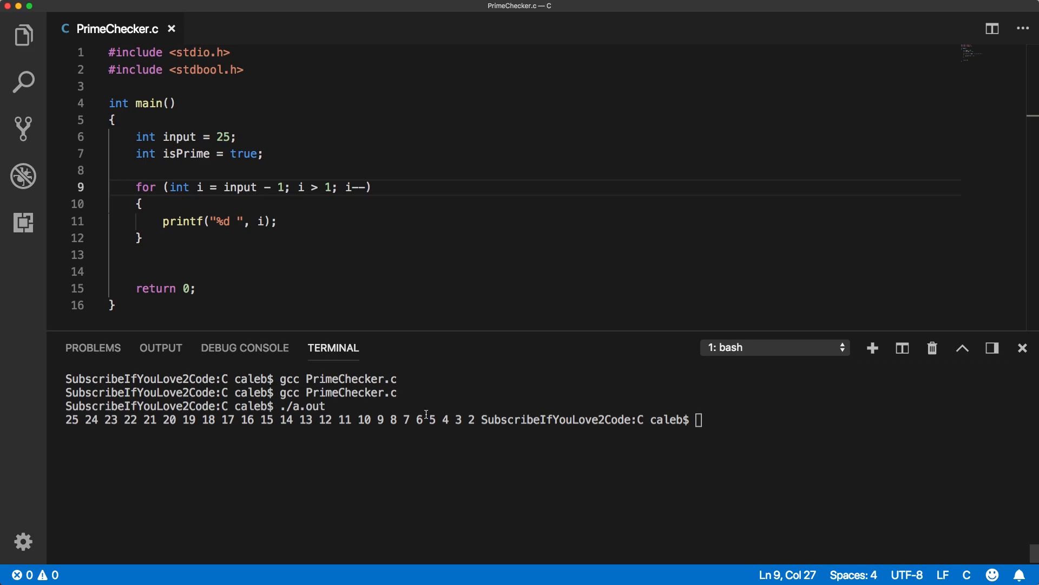
{"action": "mouse_move", "coordinate": [331, 418]}
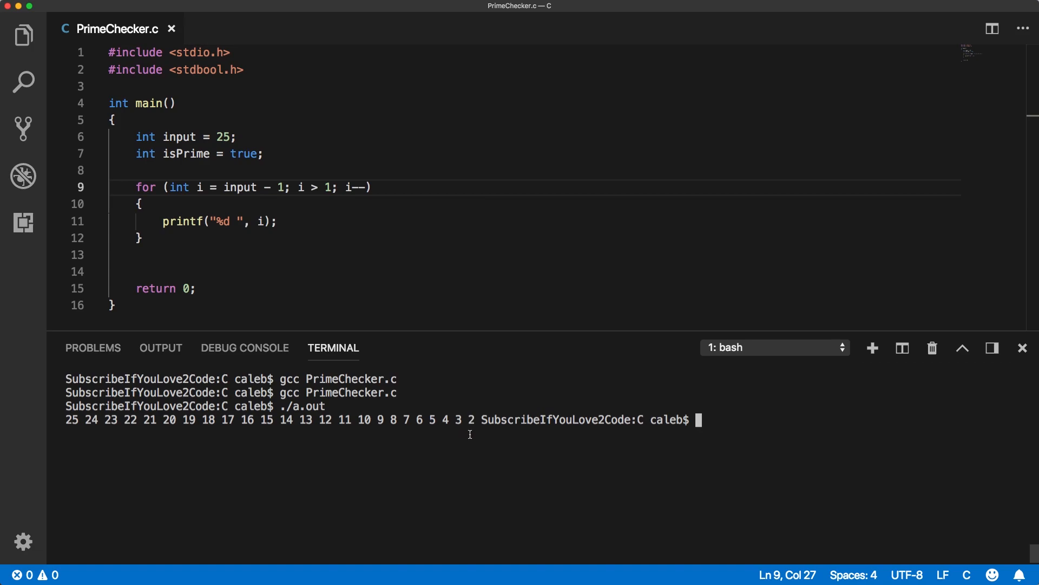
- Add the divisibility test if(input % i == 0) inside the loop
{"action": "left_click", "coordinate": [303, 221]}
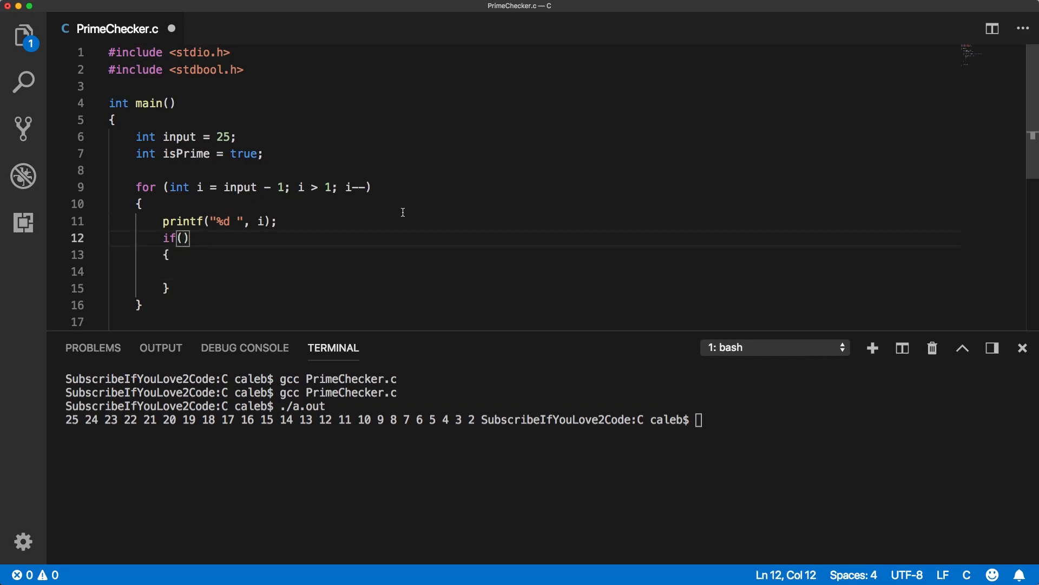
{"action": "type", "text": "input"}
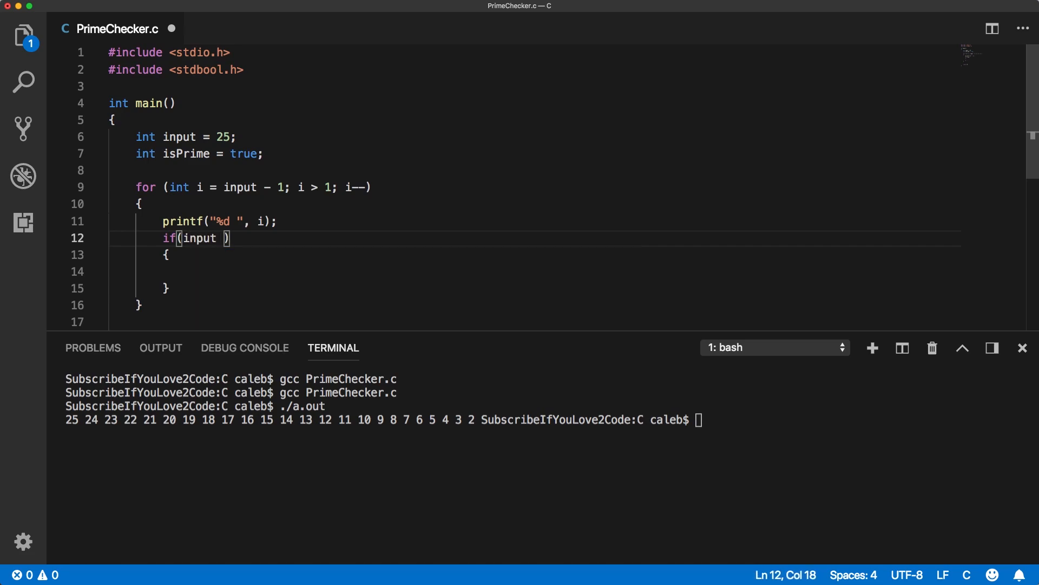
{"action": "type", "text": "% i ="}
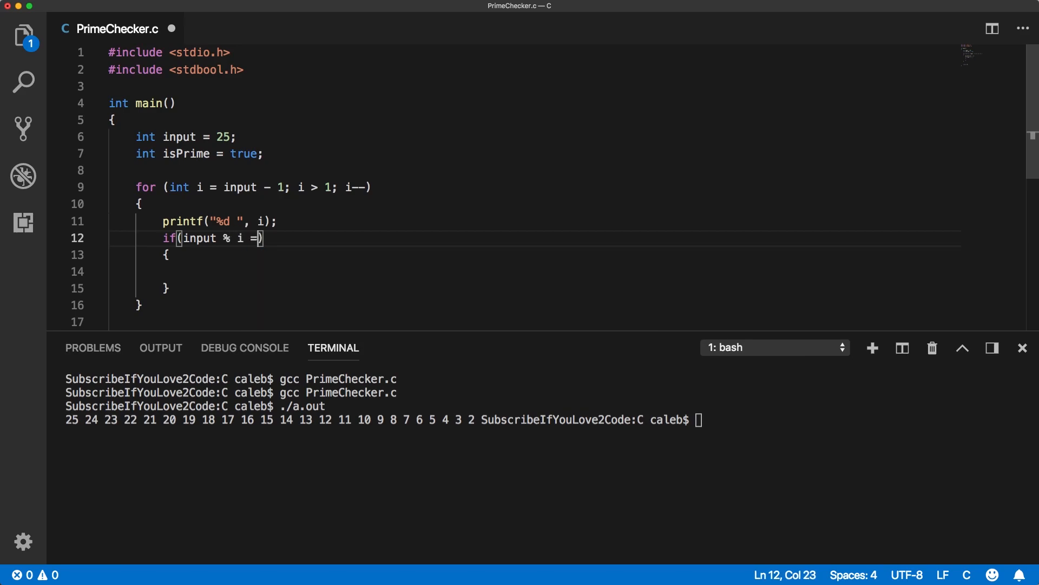
{"action": "type", "text": "= 0"}
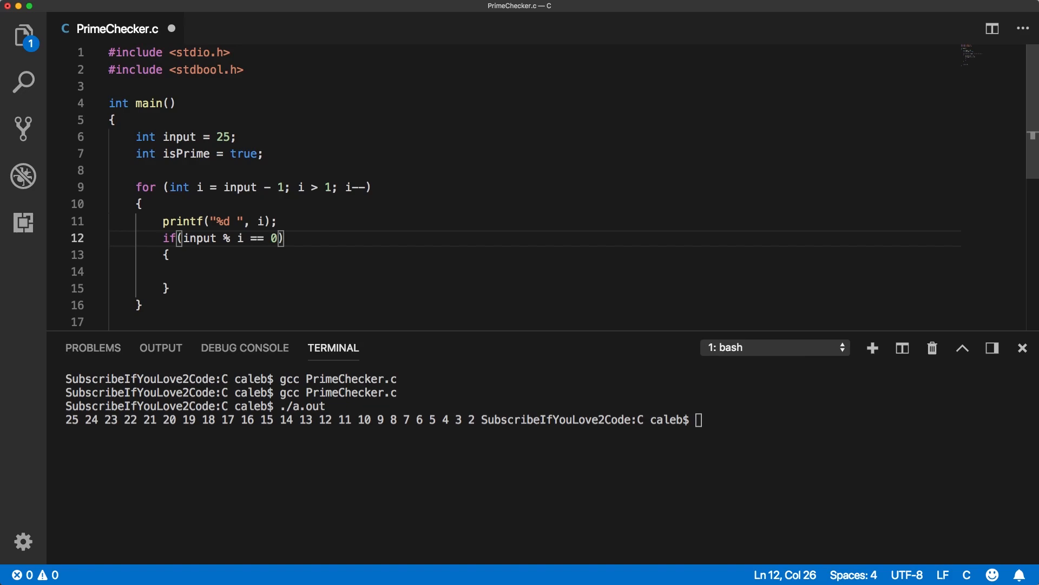
- Set isPrime = false; inside that if block and begin the if after the loop
{"action": "left_click", "coordinate": [168, 256]}
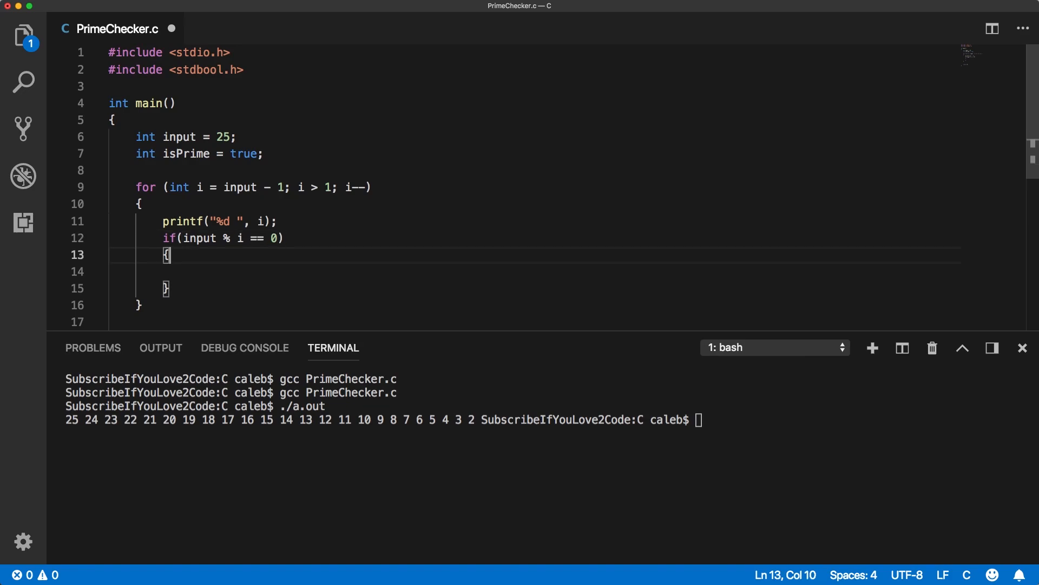
{"action": "key", "text": "Return"}
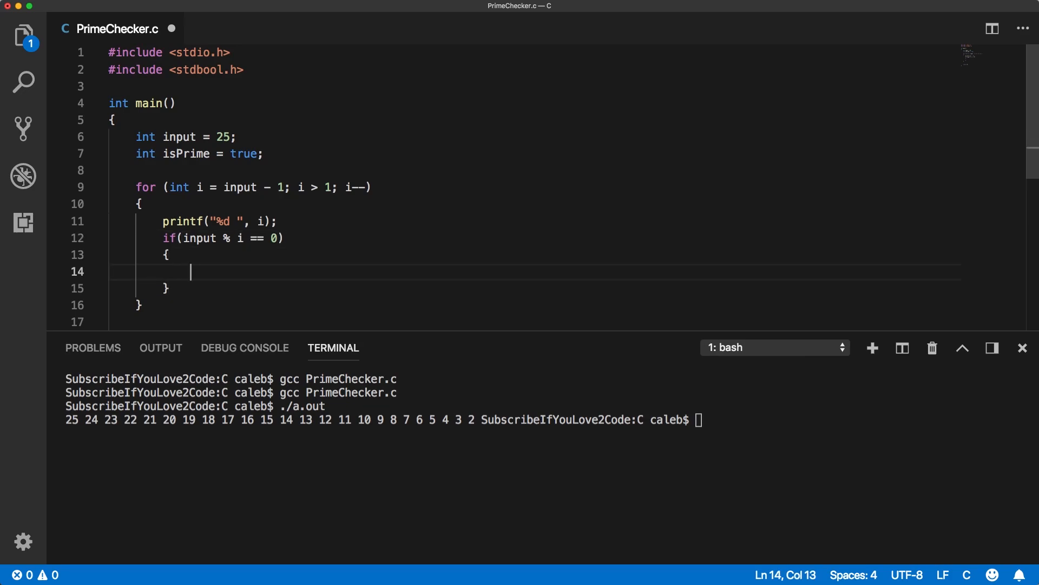
{"action": "type", "text": "isPrime"}
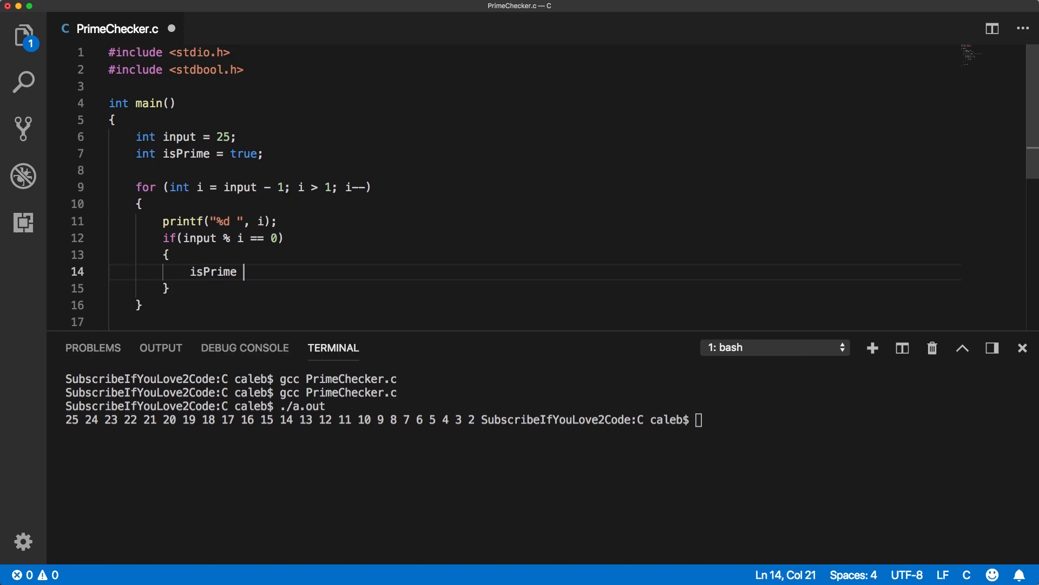
{"action": "type", "text": "= fa"}
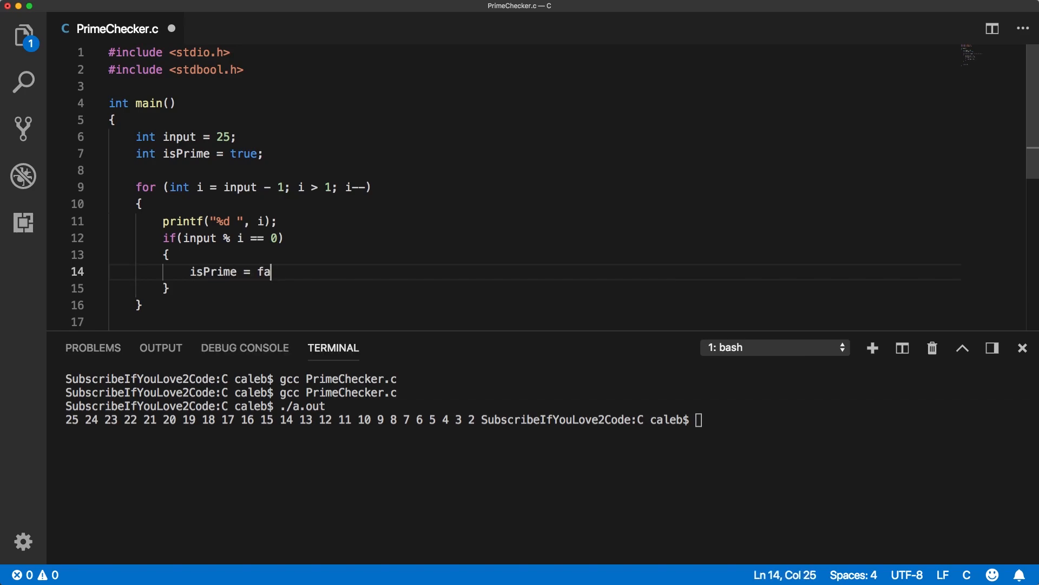
{"action": "type", "text": "lse;"}
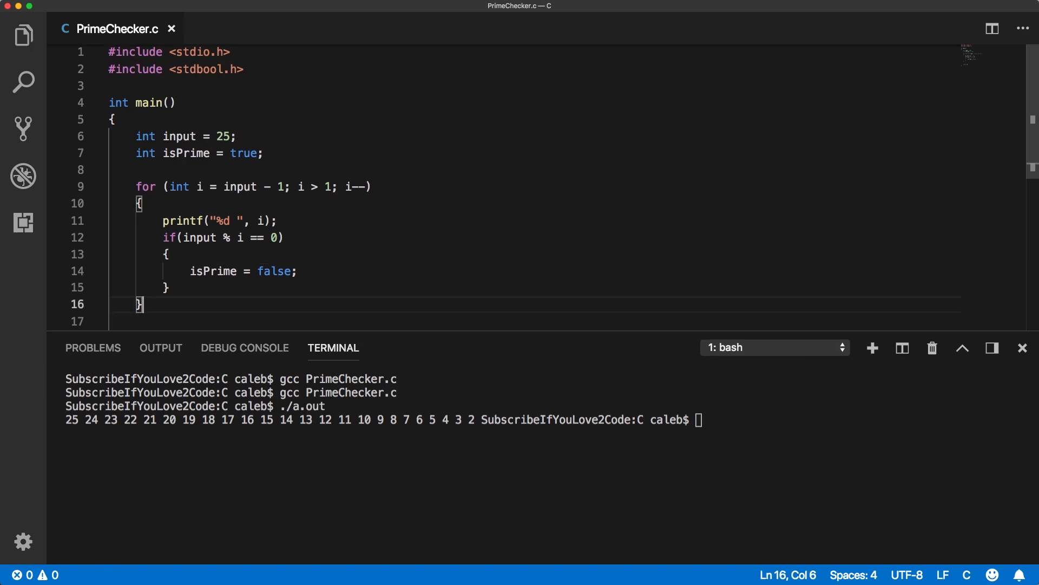
{"action": "type", "text": "if (isPrime"}
{"action": "type", "text": "{}"}
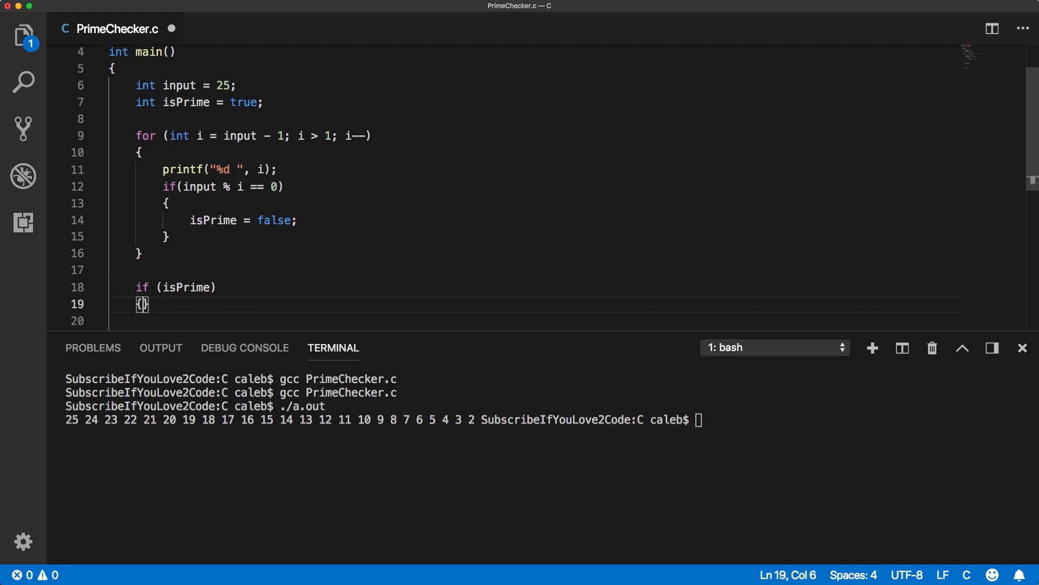
- Print "Is Prime!\n" when isPrime is true and "Not prime!\n" in the else branch
{"action": "double_click", "coordinate": [186, 270]}
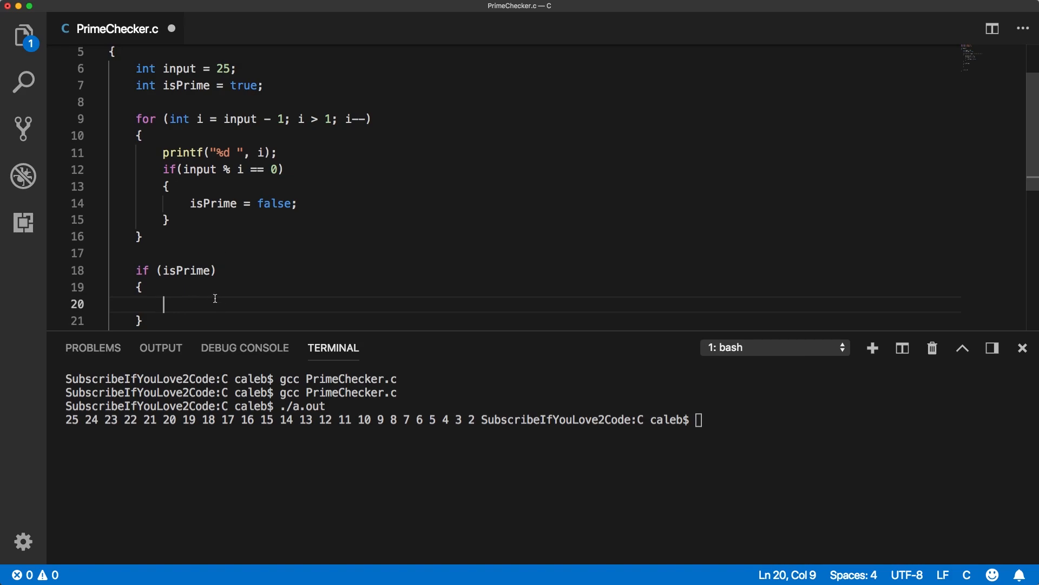
{"action": "mouse_move", "coordinate": [174, 288]}
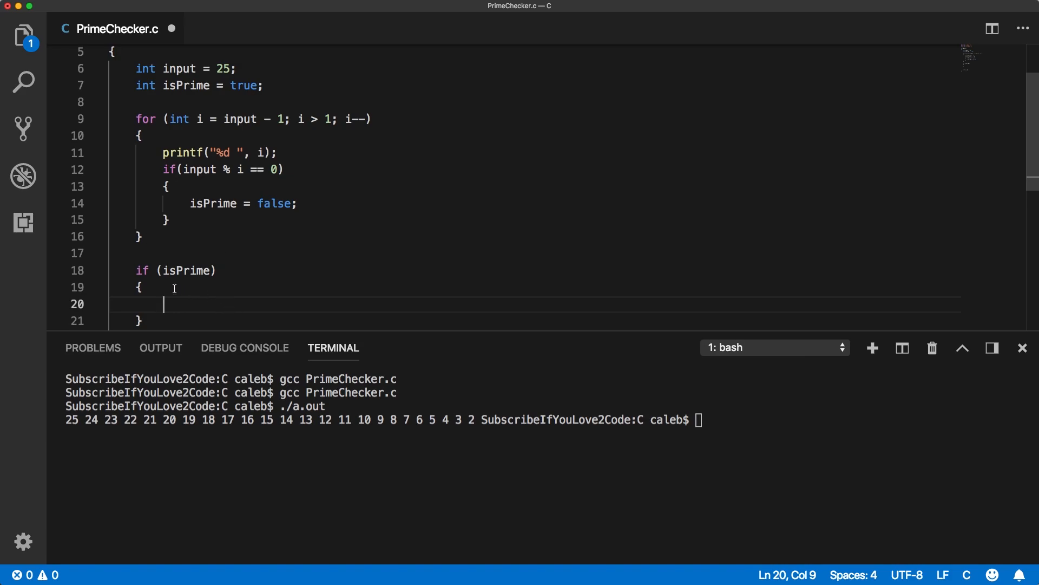
{"action": "mouse_move", "coordinate": [184, 264]}
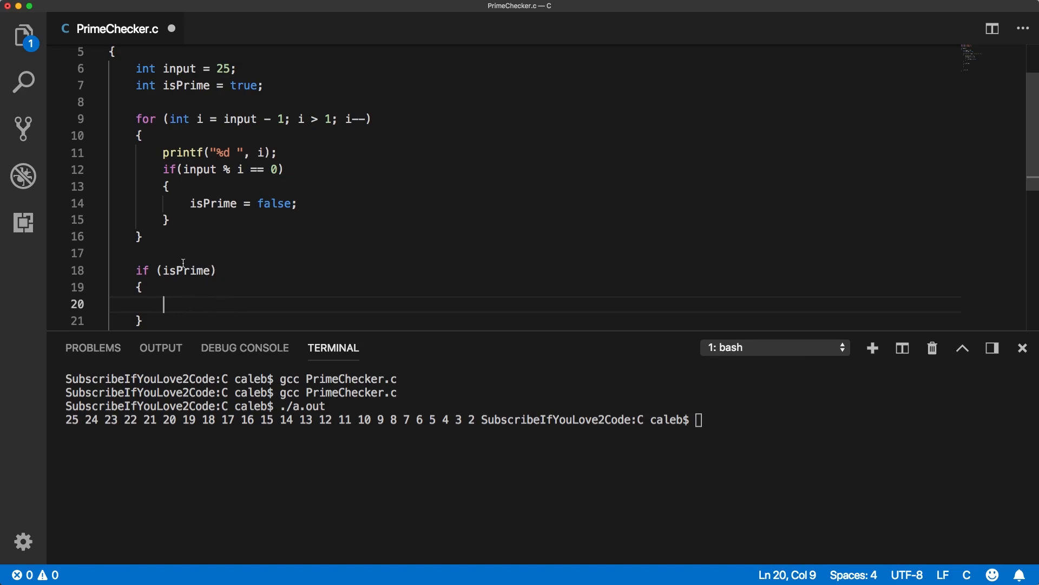
{"action": "mouse_move", "coordinate": [279, 271]}
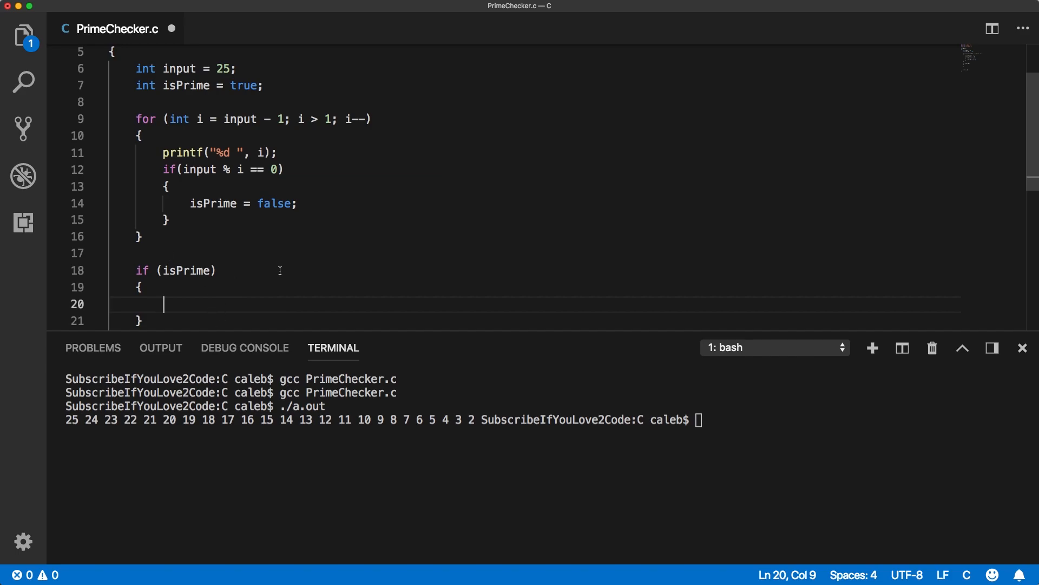
{"action": "type", "text": "printf(\"\");"}
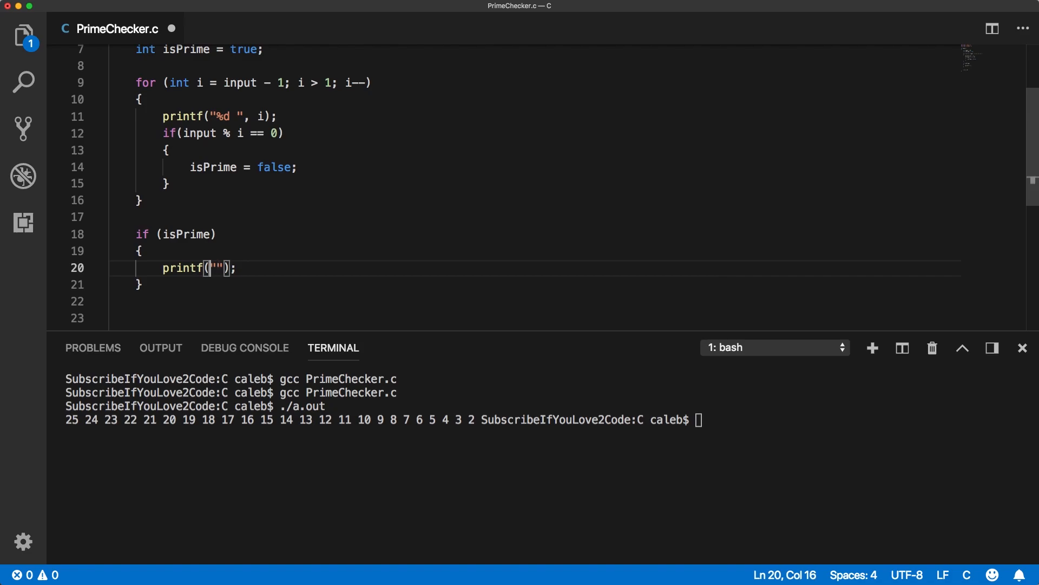
{"action": "type", "text": "Is Prime!"}
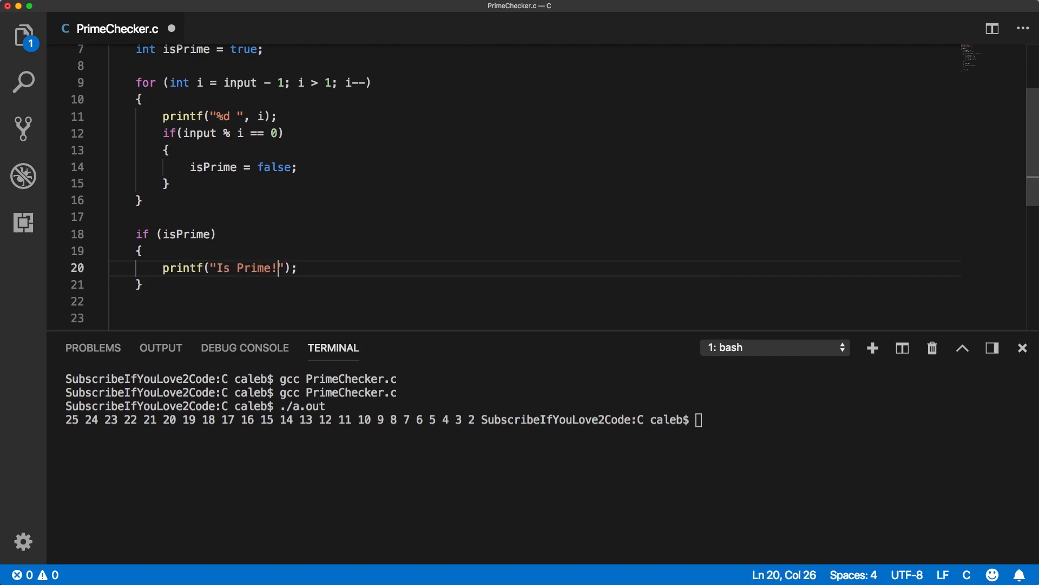
{"action": "type", "text": "\\n"}
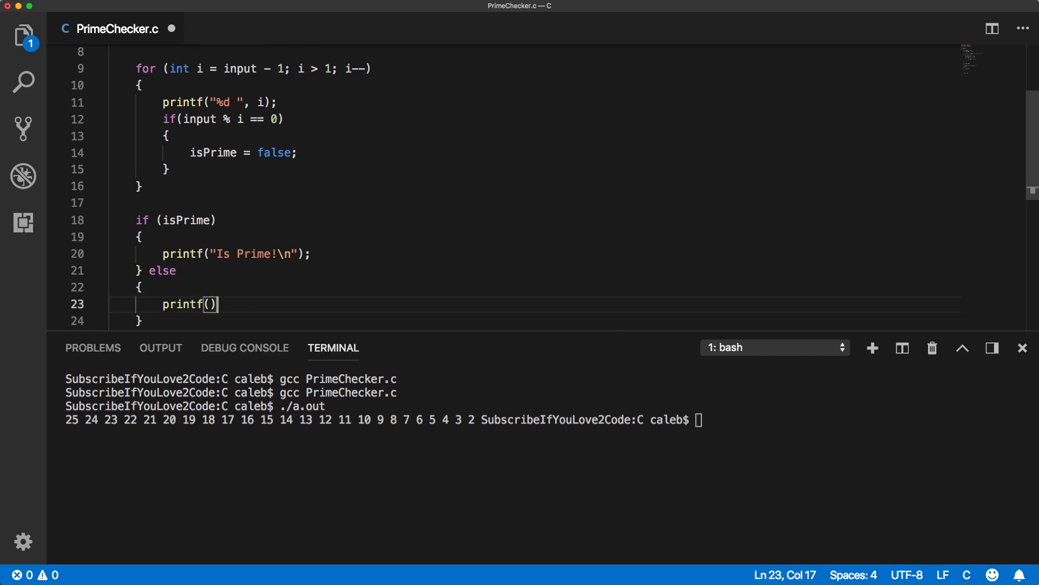
{"action": "type", "text": "\"Not prime!"}
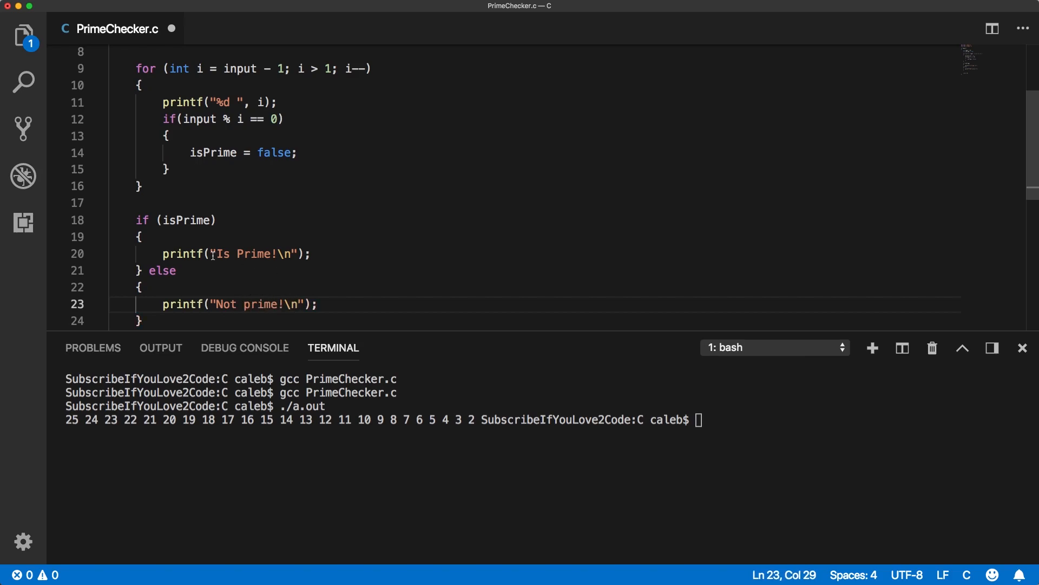
{"action": "type", "text": "\\n"}
{"action": "left_click", "coordinate": [756, 419]}
{"action": "type", "text": "gcc PrimeChecker.c"}
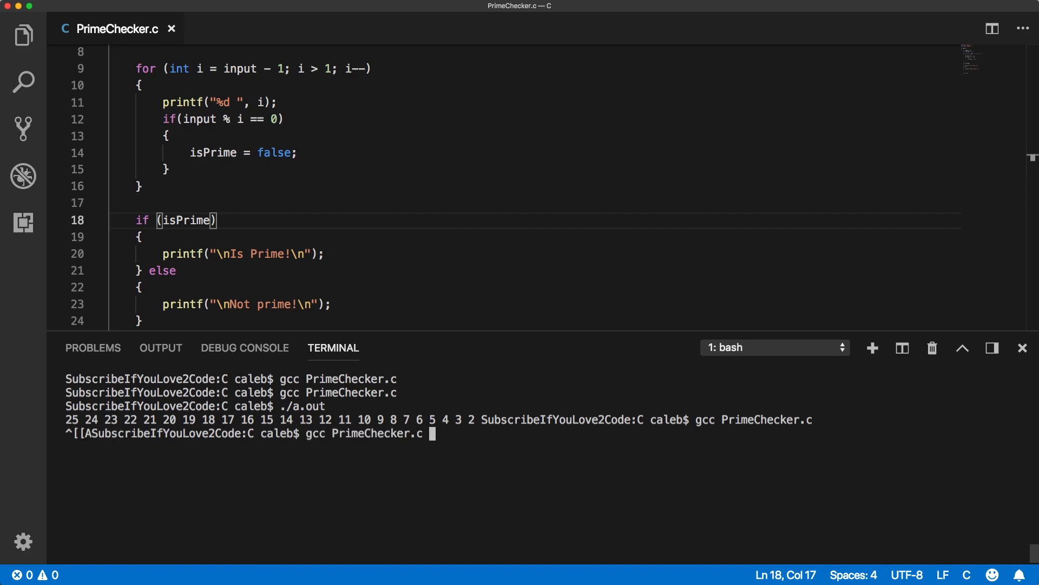
- Rerun the program, then set input to 24 and run it to get Not prime!
{"action": "key", "text": "Return"}
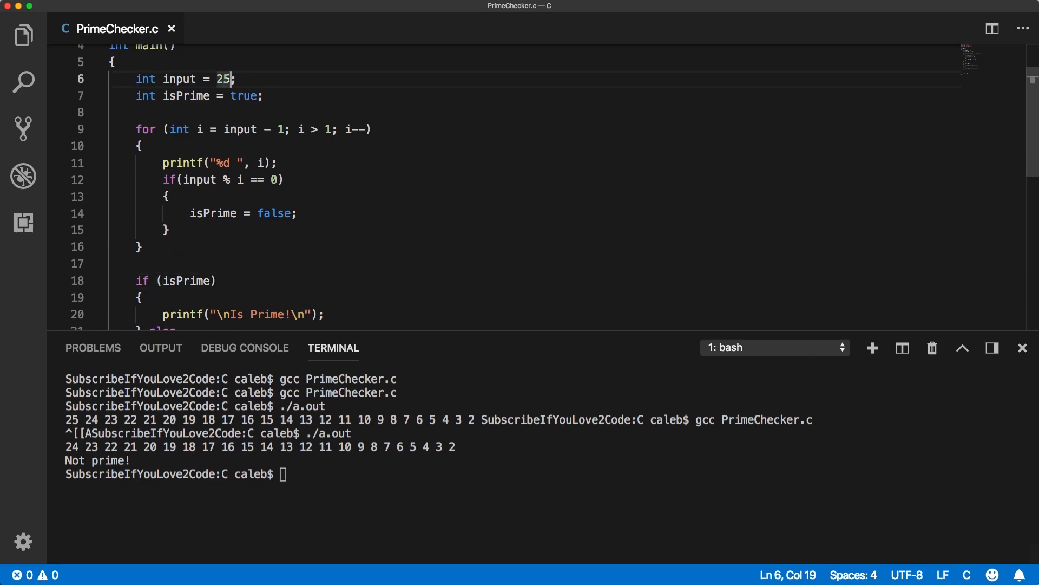
{"action": "type", "text": "23"}
{"action": "left_click", "coordinate": [548, 473]}
{"action": "type", "text": "gcc PrimeChecker.c"}
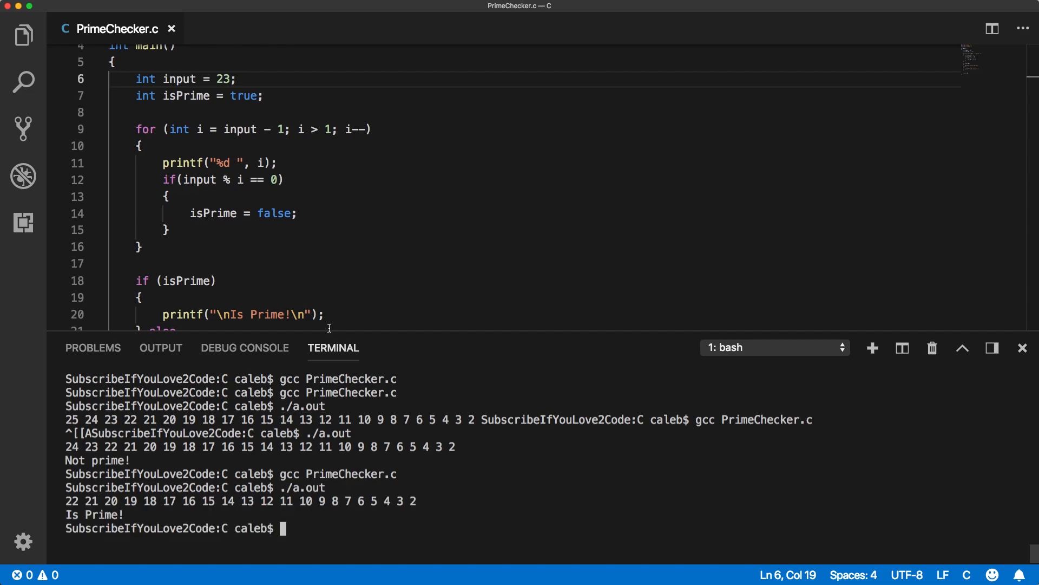
{"action": "type", "text": "4"}
{"action": "type", "text": "./a.out"}
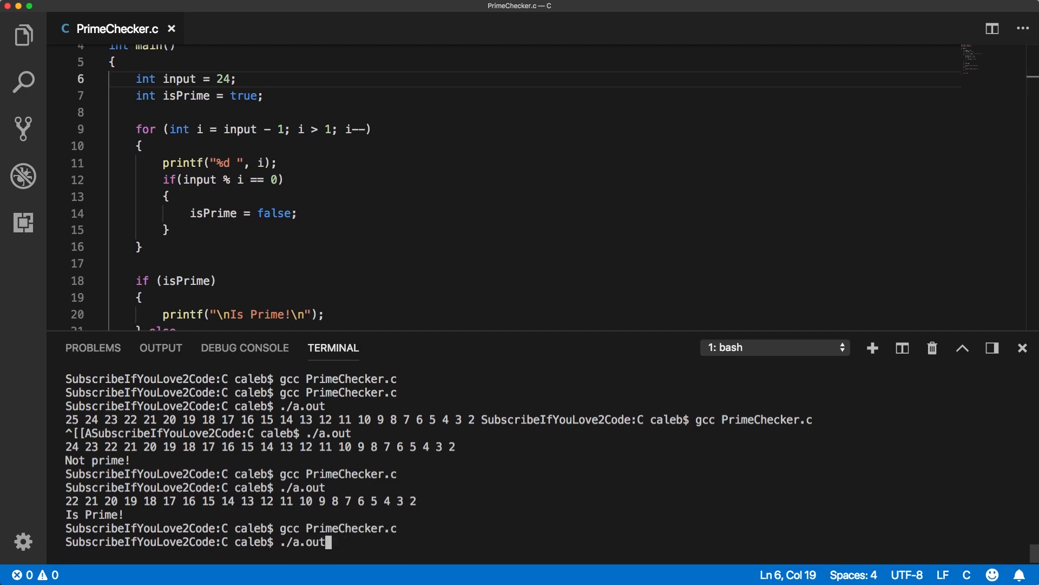
{"action": "key", "text": "Return"}
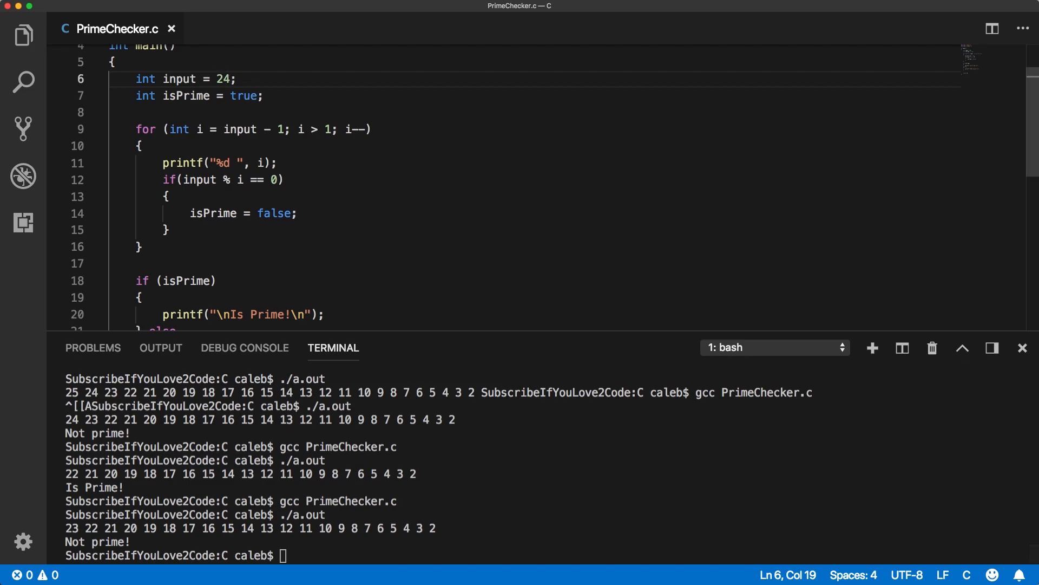
- Set input to 5 and run the program to get Is Prime!
{"action": "type", "text": "5"}
{"action": "left_click", "coordinate": [548, 554]}
{"action": "type", "text": "./a.out"}
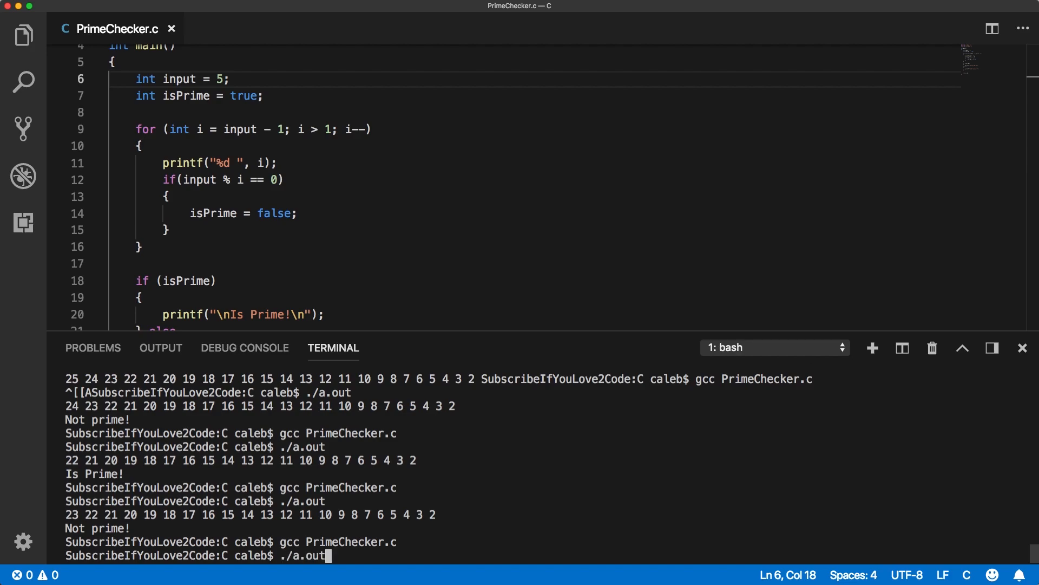
{"action": "key", "text": "Return"}
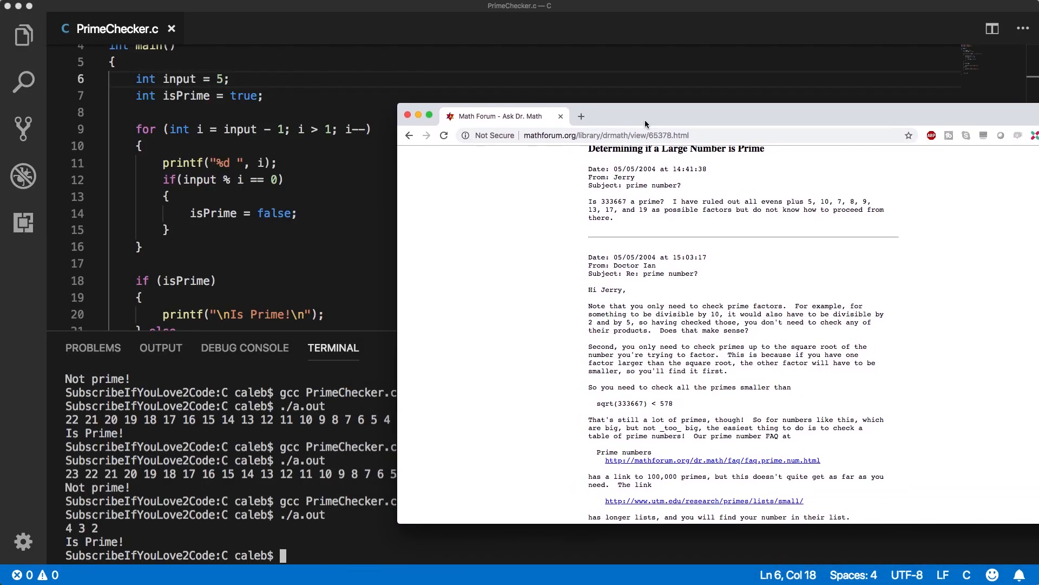
{"action": "mouse_move", "coordinate": [219, 132]}
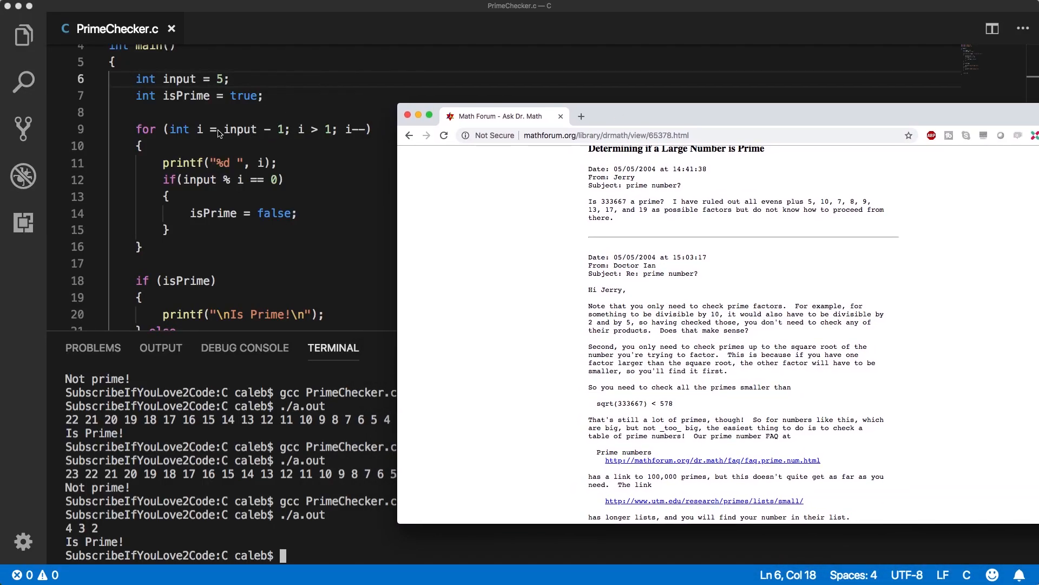
{"action": "mouse_move", "coordinate": [227, 132]}
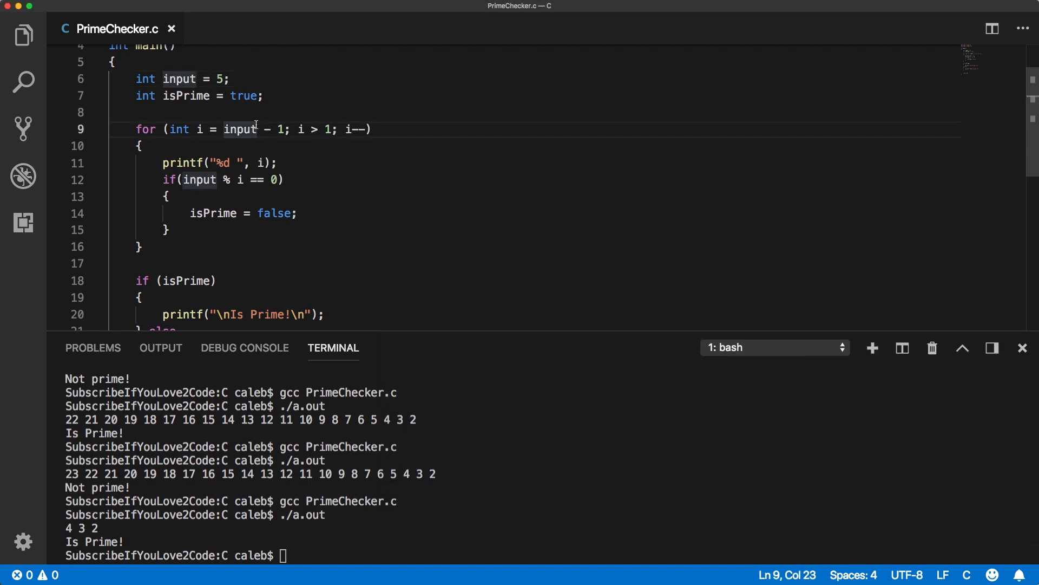
- Wrap the loop start in sqrt() and add #include <math.h> at the top
{"action": "left_click", "coordinate": [225, 129]}
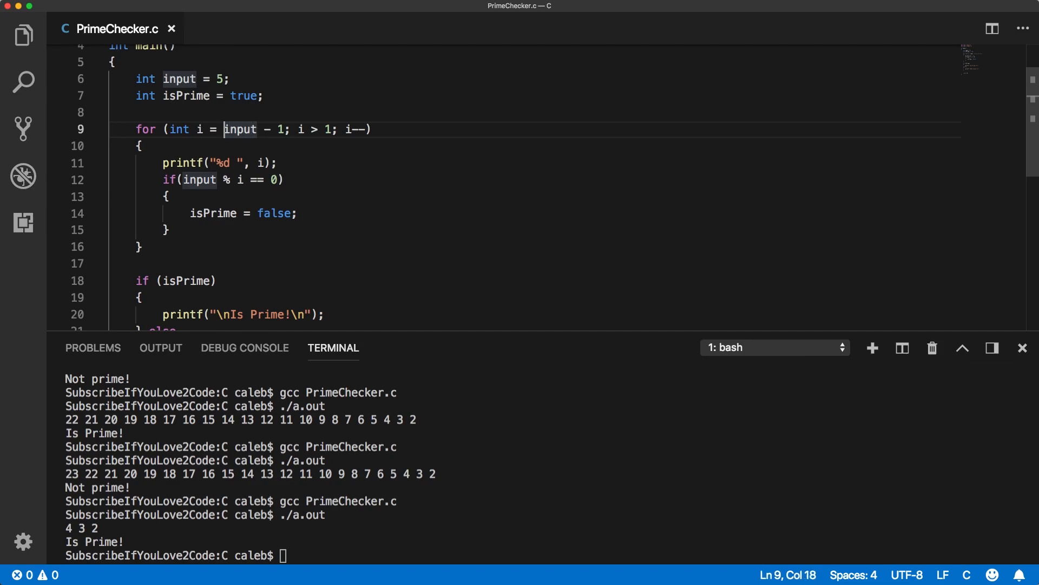
{"action": "type", "text": "sqrt("}
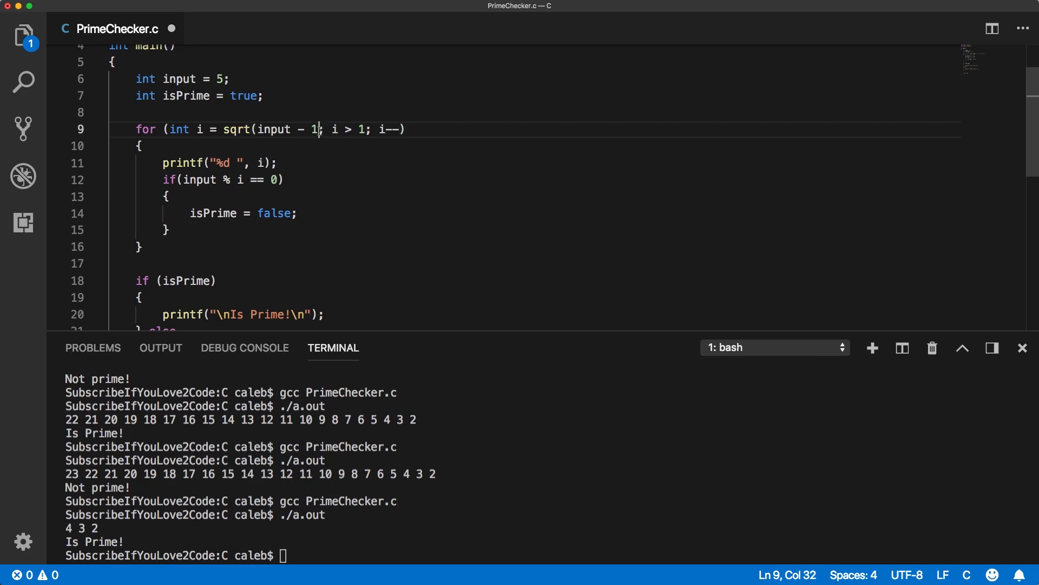
{"action": "scroll", "scroll_direction": "up", "scroll_amount": 3}
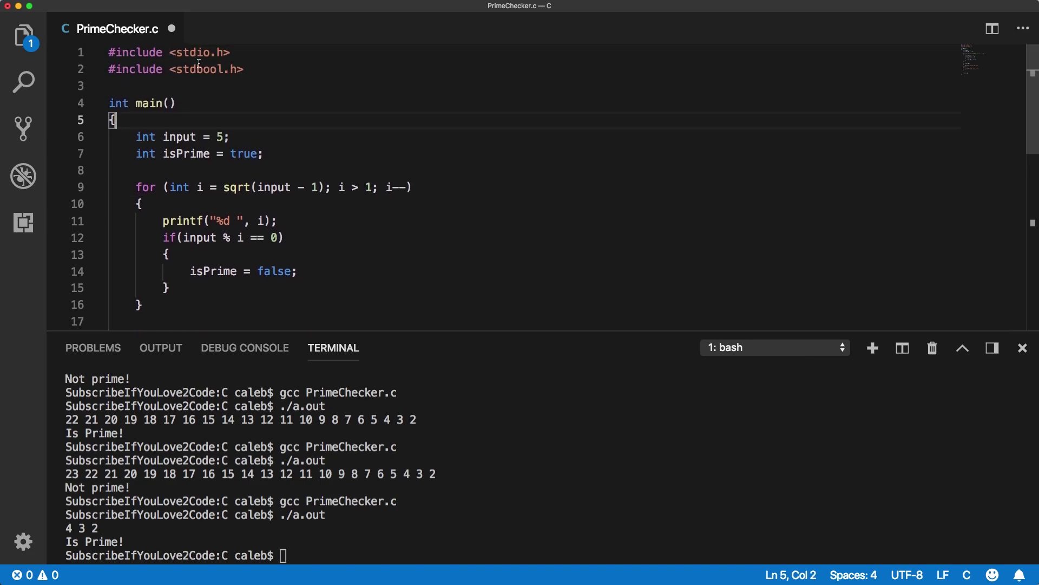
{"action": "mouse_move", "coordinate": [302, 460]}
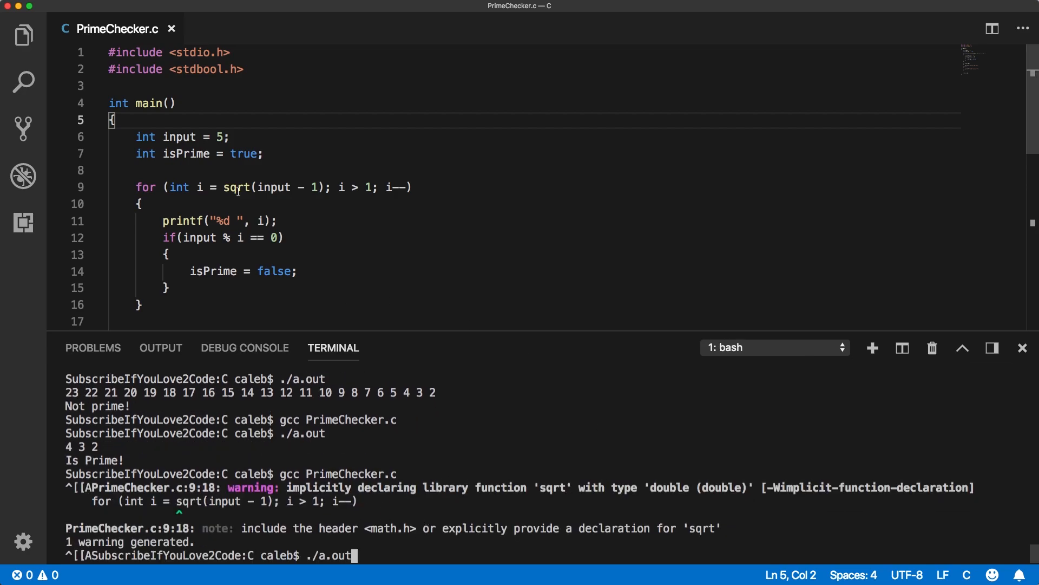
{"action": "type", "text": "#inc"}
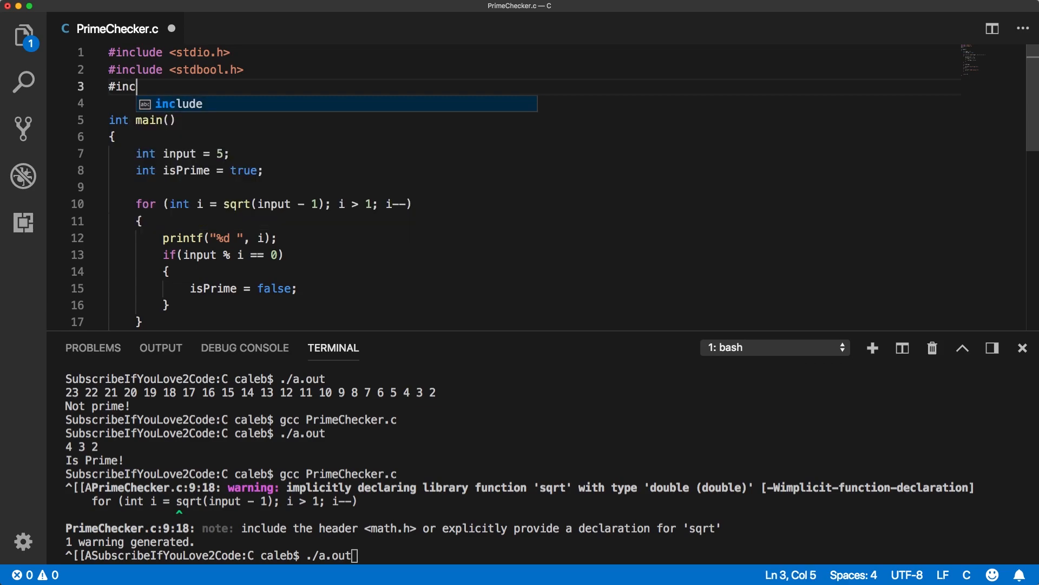
{"action": "type", "text": "ude <math.h>"}
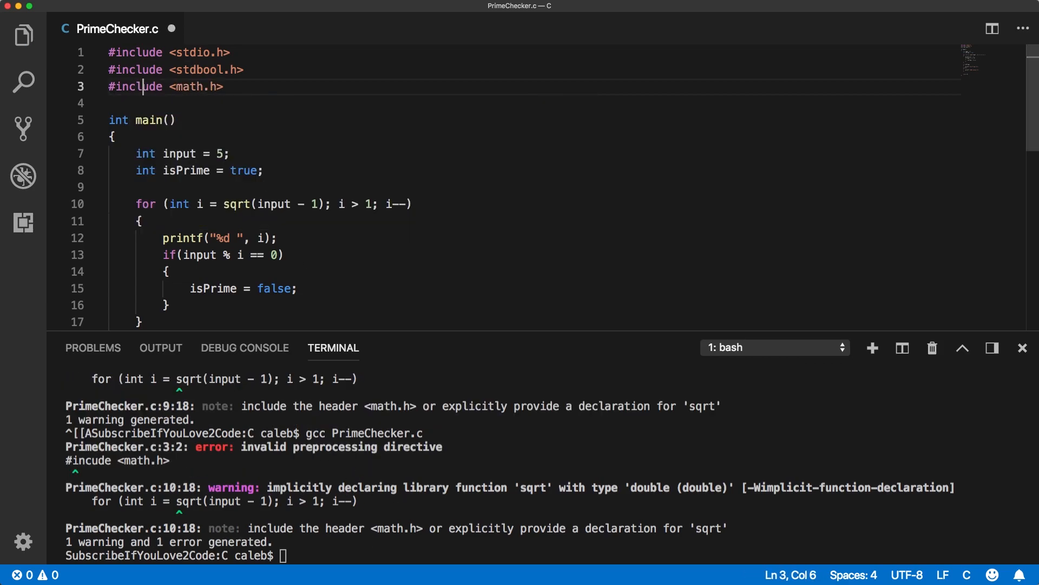
- Recompile with gcc and remove the leftover - 1 inside sqrt
{"action": "key", "text": "Return"}
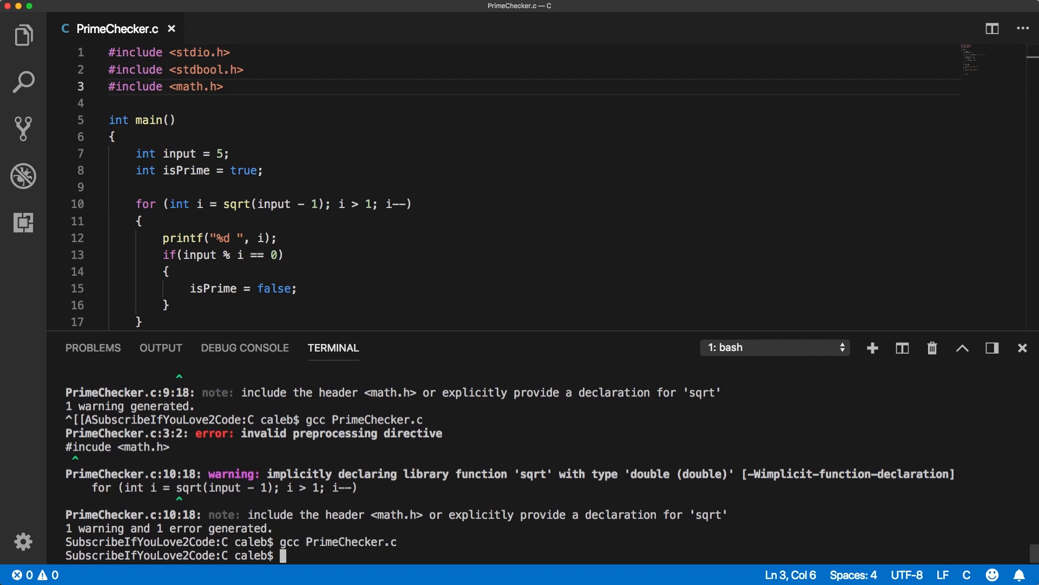
{"action": "type", "text": "./a"}
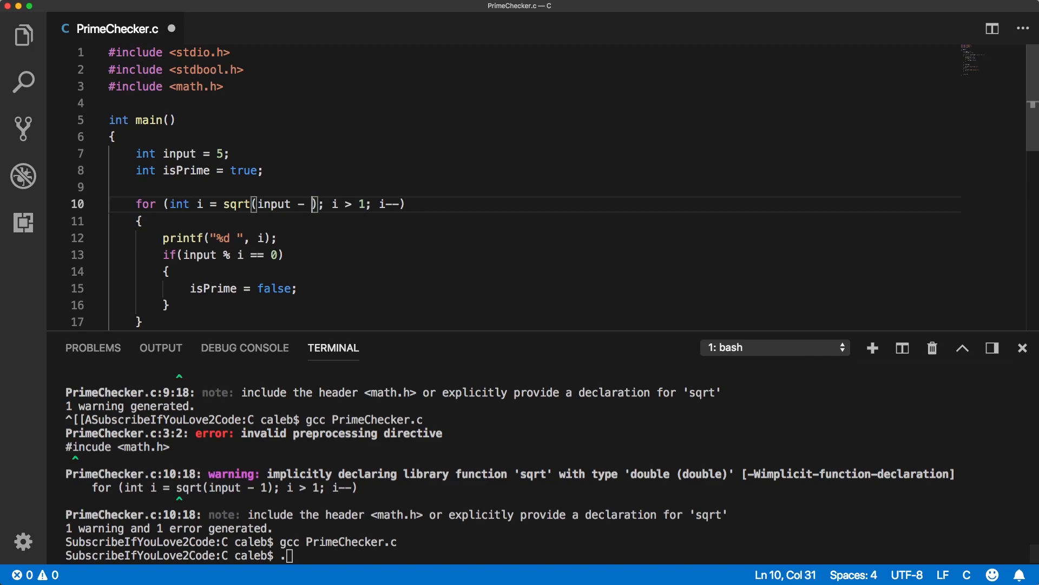
{"action": "key", "text": "Backspace"}
{"action": "type", "text": "24"}
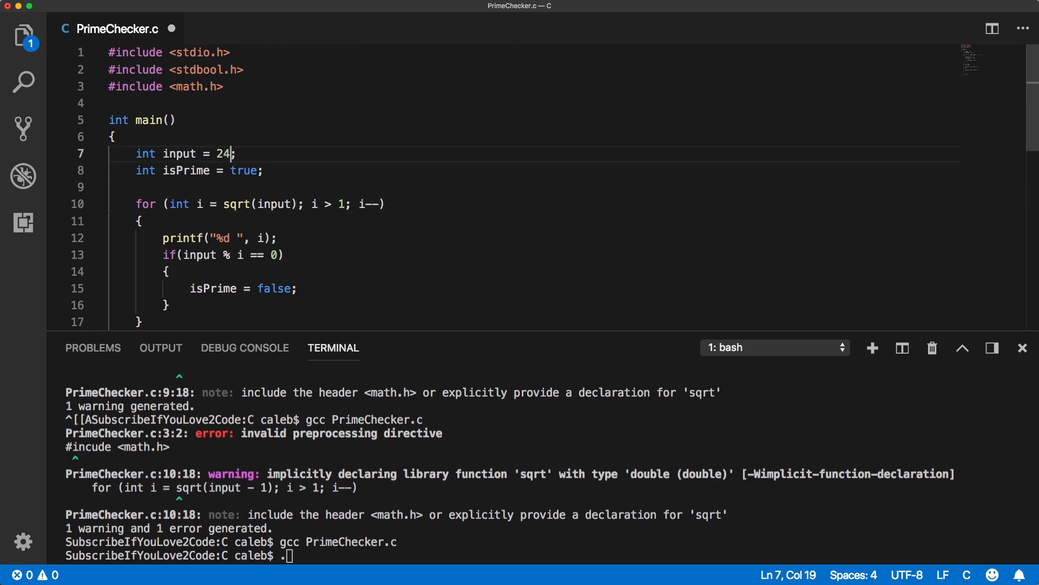
- Set input to 25, compile with gcc PrimeChecker.c and run ./a.out, reporting Not prime!
{"action": "type", "text": "5"}
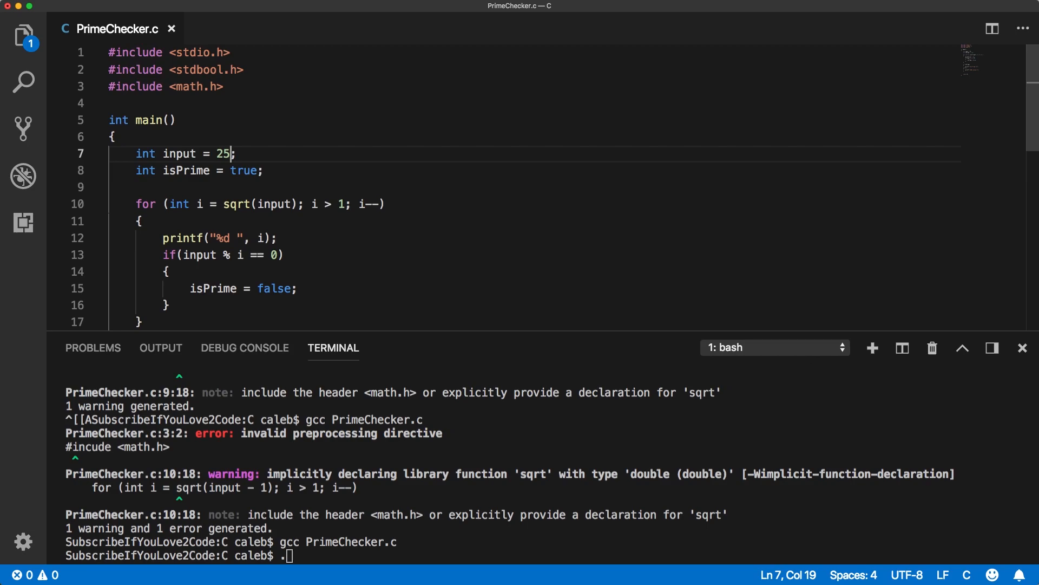
{"action": "type", "text": "gcc PrimeChecker.c"}
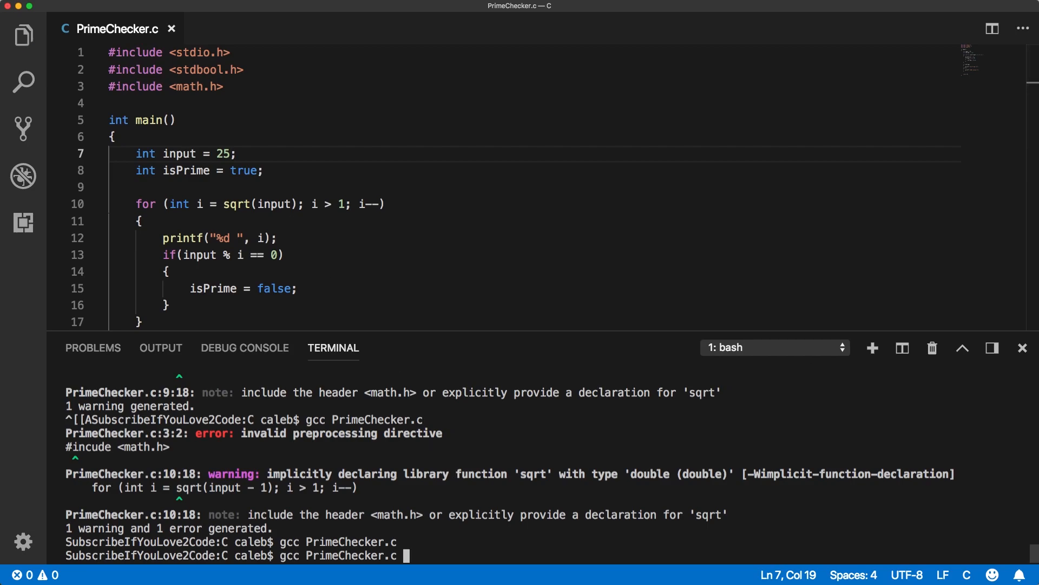
{"action": "type", "text": "./a.out"}
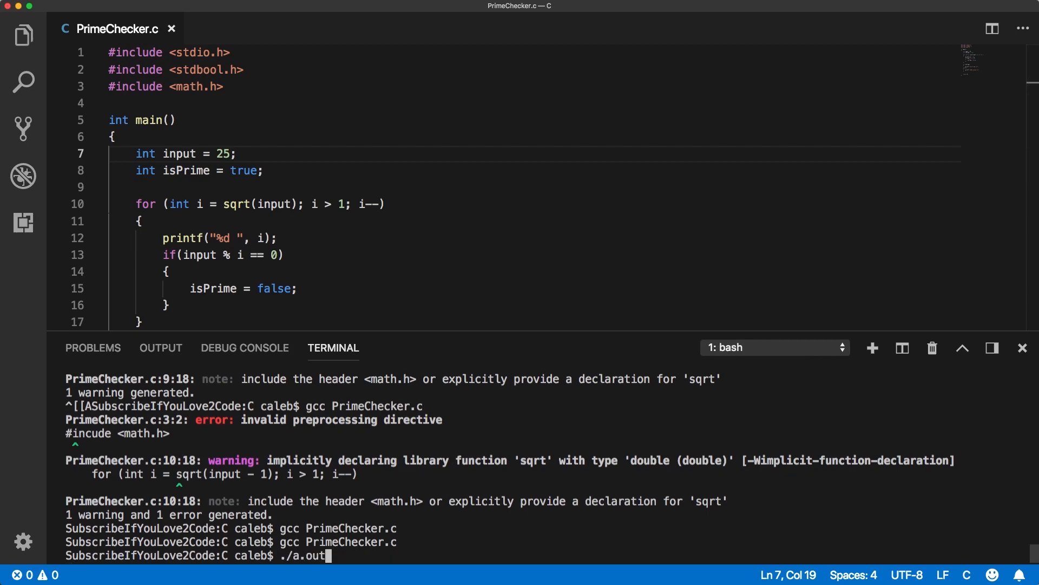
{"action": "key", "text": "Return"}
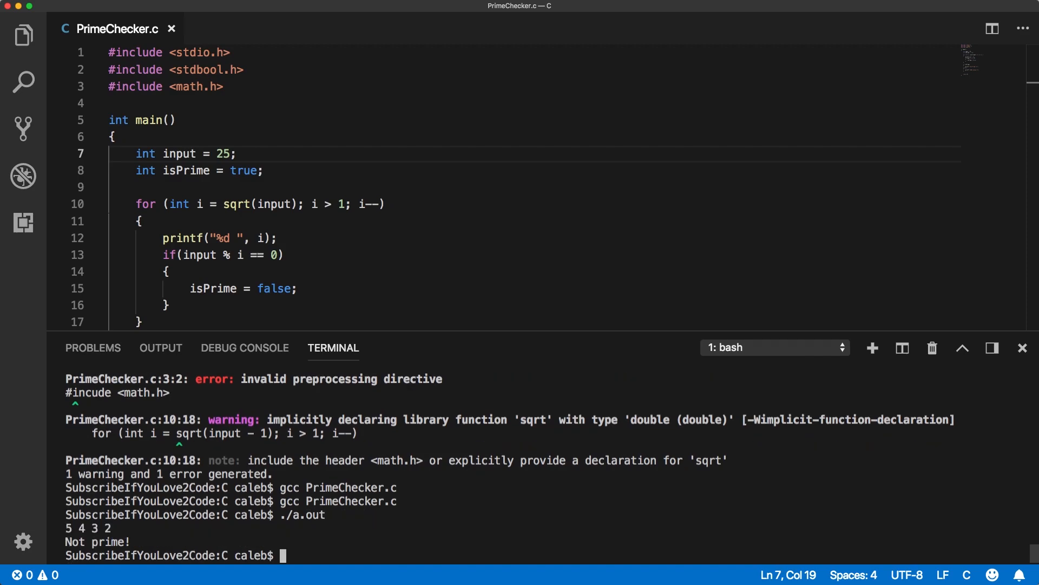
{"action": "mouse_move", "coordinate": [375, 344]}
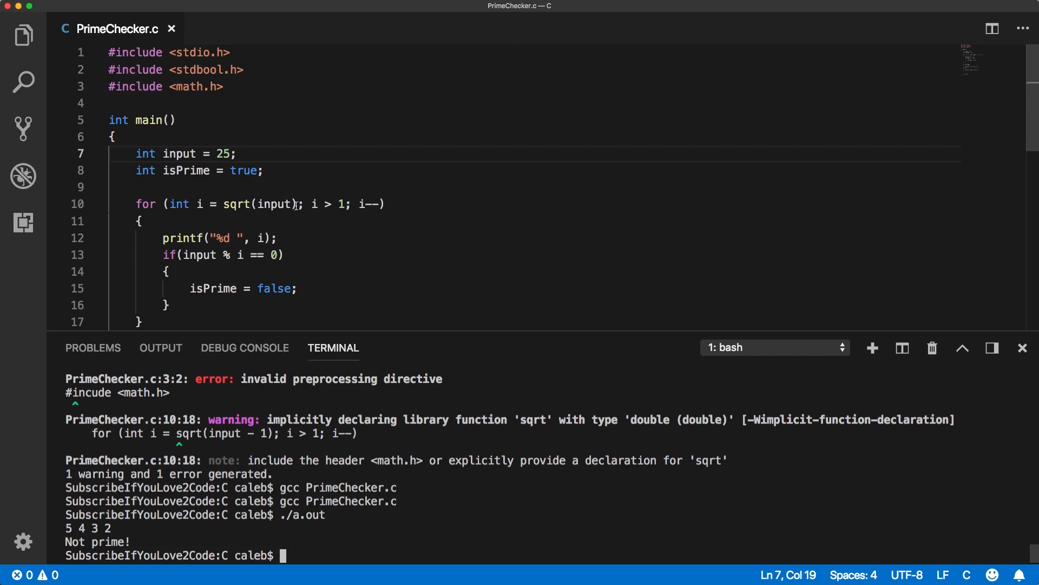
- Set input to 23 and run again, reporting Is Prime!
{"action": "scroll", "scroll_direction": "down", "scroll_amount": 3}
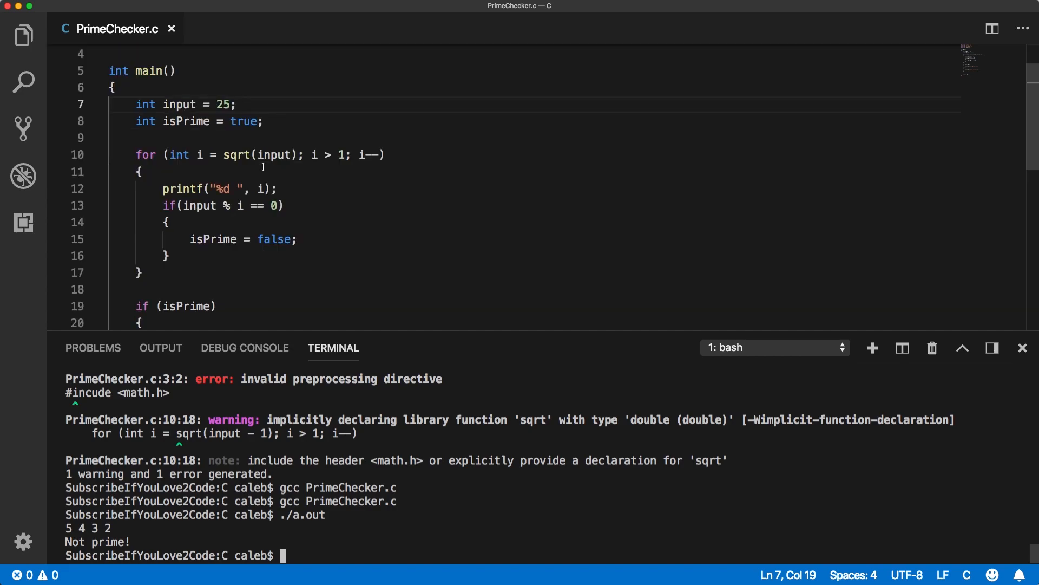
{"action": "mouse_move", "coordinate": [184, 214]}
{"action": "type", "text": "4"}
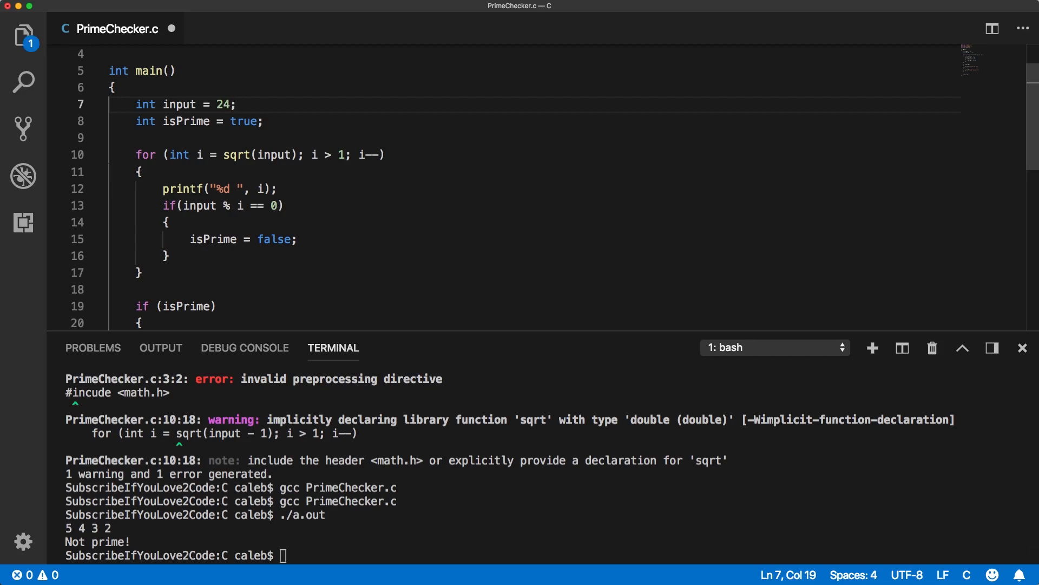
{"action": "type", "text": "23"}
{"action": "left_click", "coordinate": [547, 555]}
{"action": "type", "text": "./a.out"}
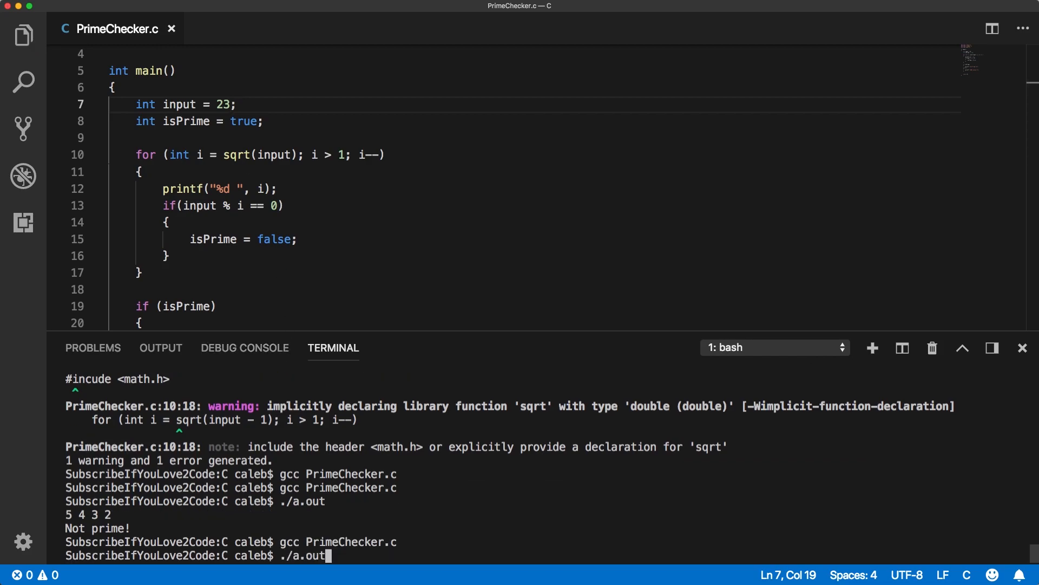
{"action": "key", "text": "Return"}
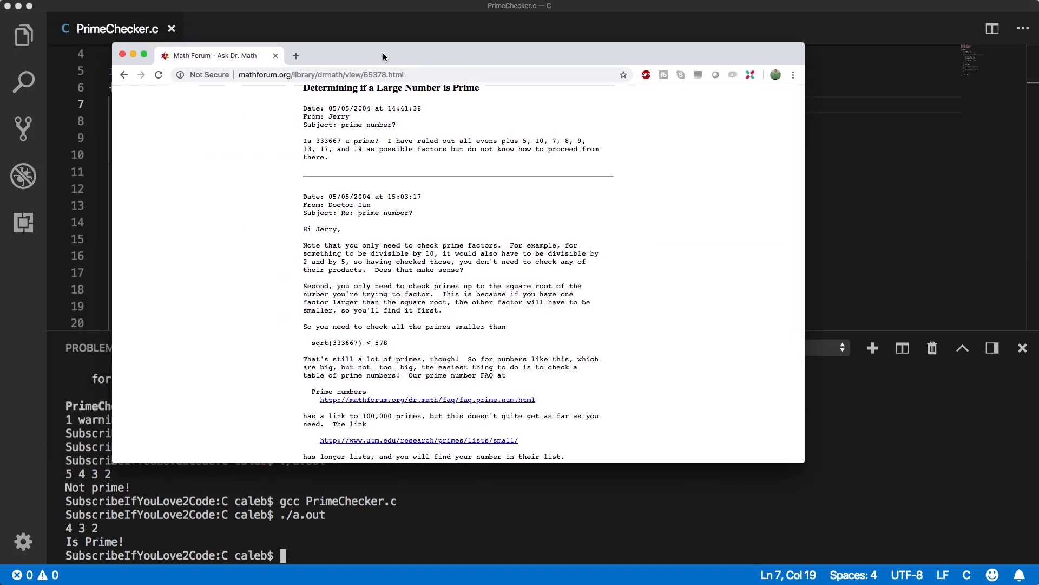
- Open the primes list and select the large prime 104,395,303
{"action": "left_click", "coordinate": [418, 440]}
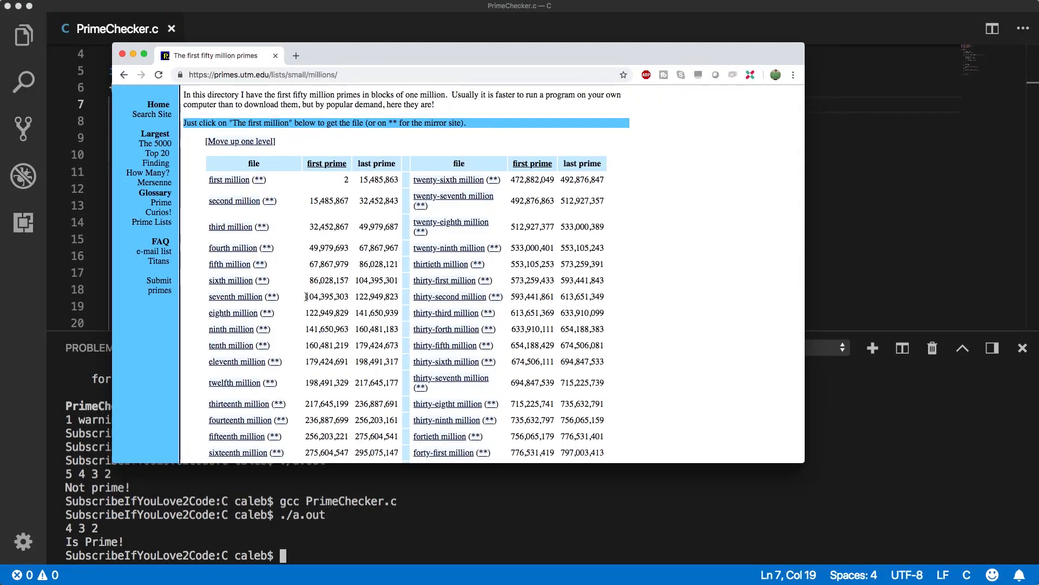
{"action": "double_click", "coordinate": [326, 297]}
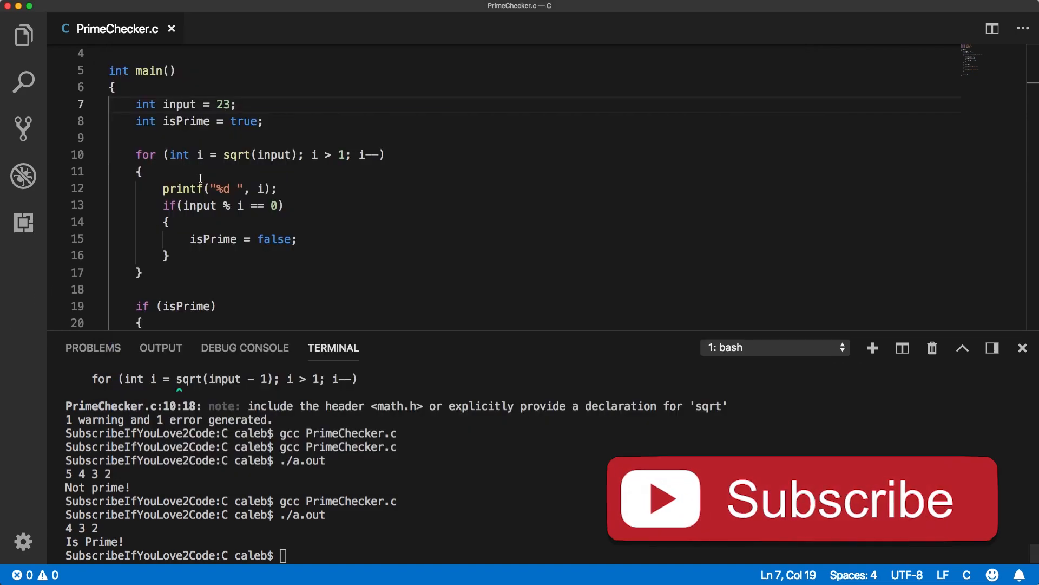
- Replace input's value 23 with the large prime 104395303
{"action": "double_click", "coordinate": [227, 105]}
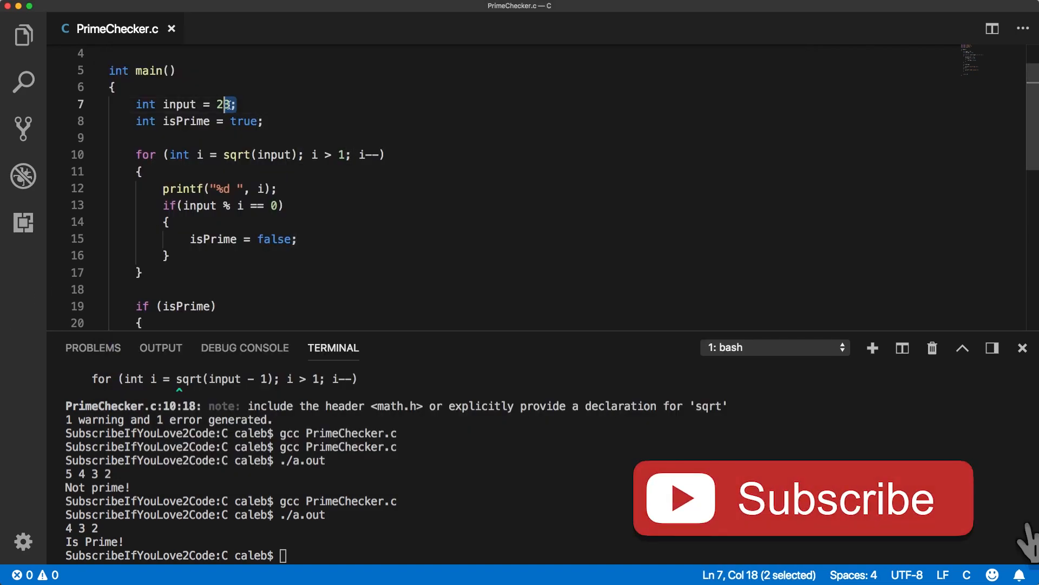
{"action": "type", "text": "104,395,303"}
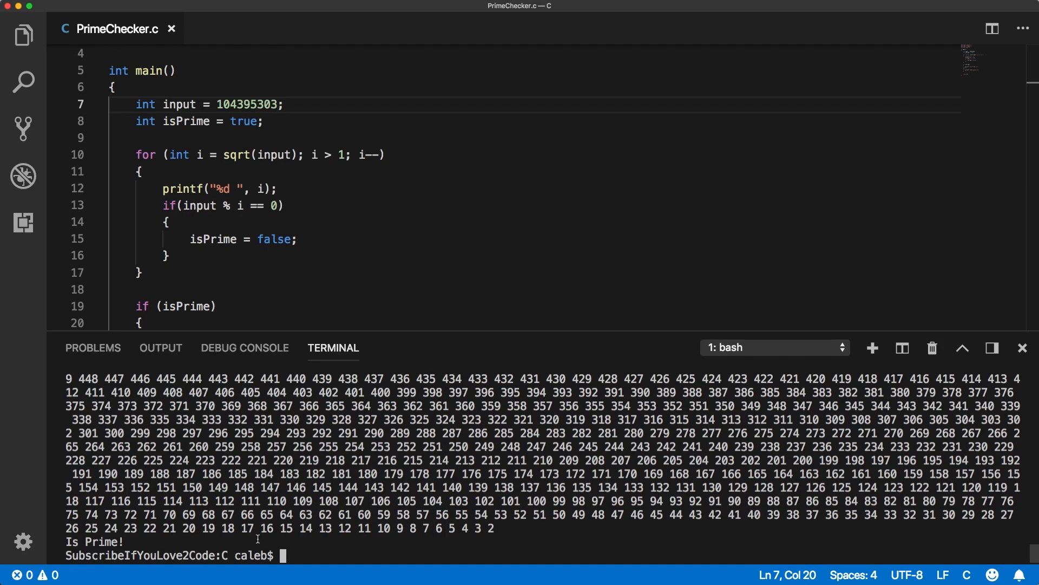
{"action": "mouse_move", "coordinate": [805, 6]}
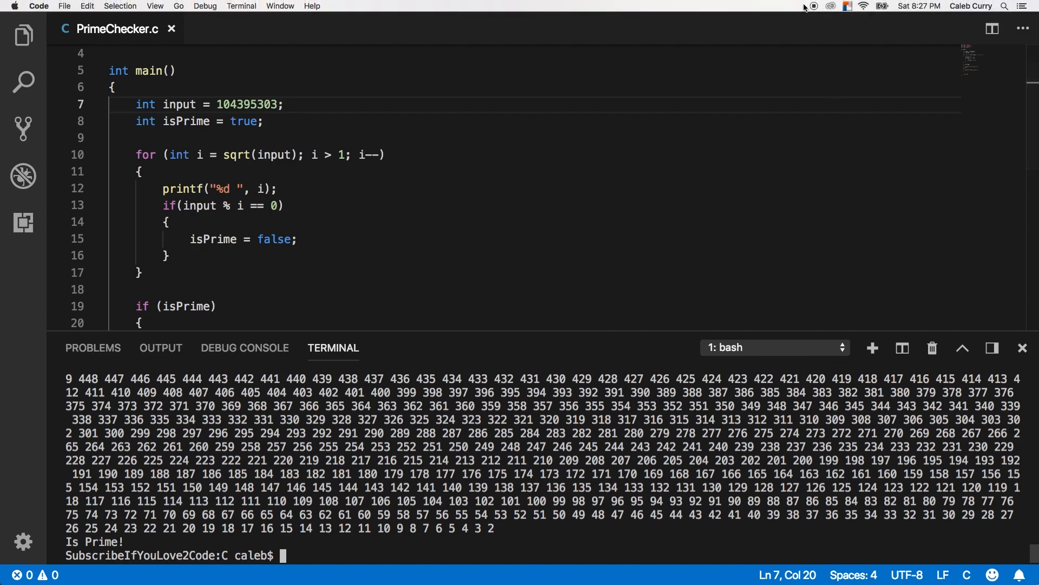